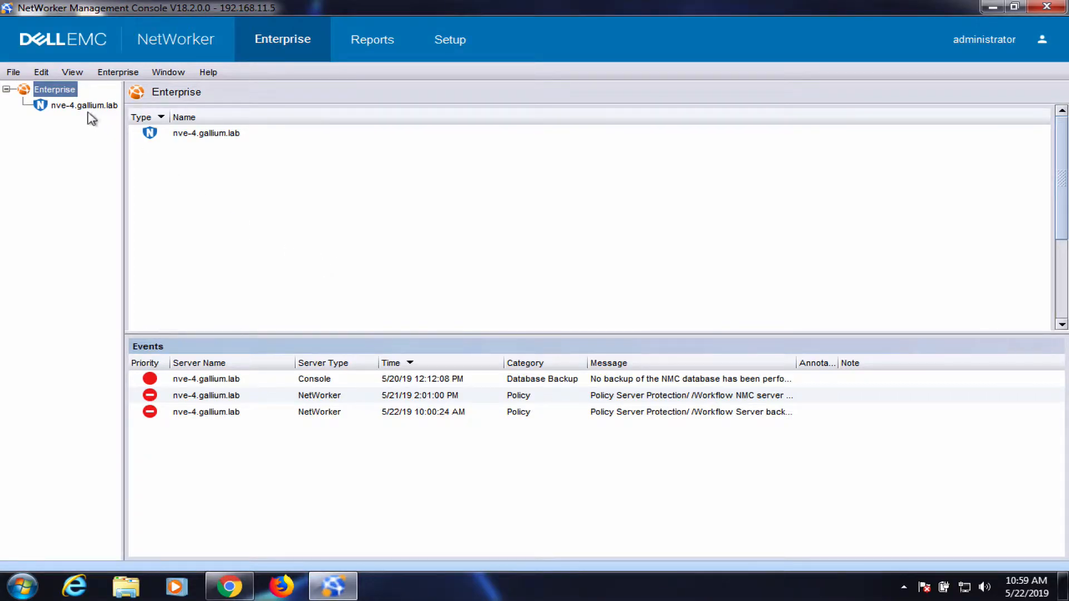
Add dd-4.gallium.lab to the Enterprise as a DataDomain host with SNMP community 'public'
right_click(54, 89)
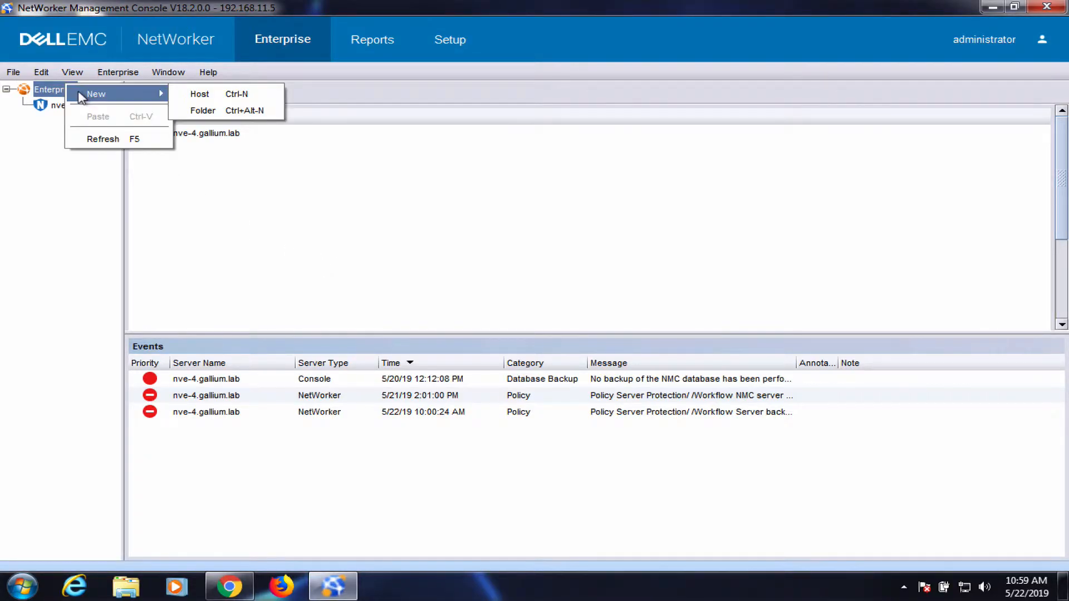
left_click(199, 94)
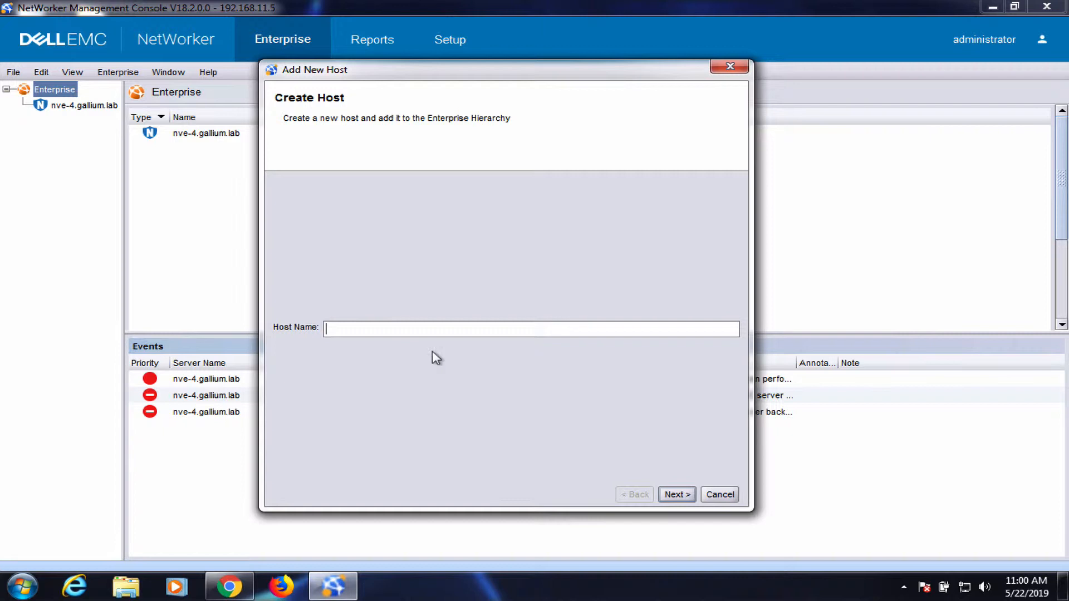
type("dd-4")
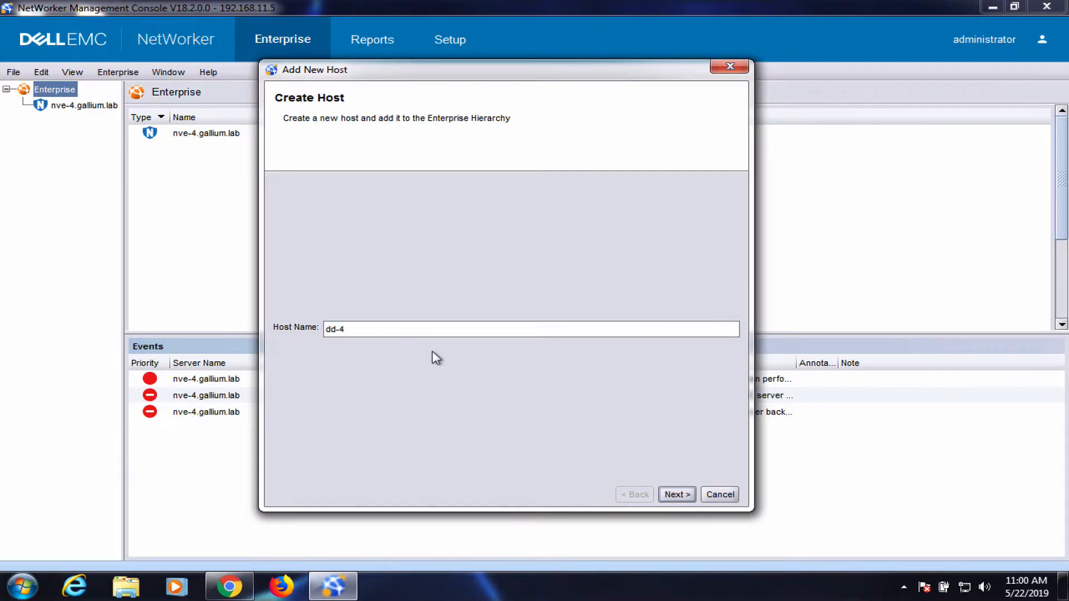
type(".gallium.lab")
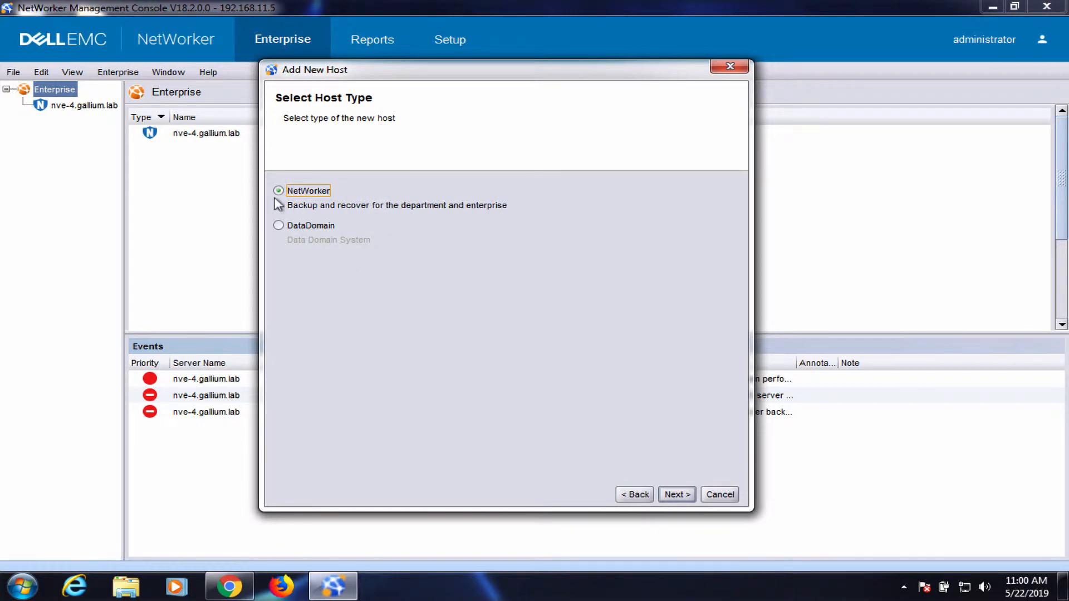
left_click(675, 495)
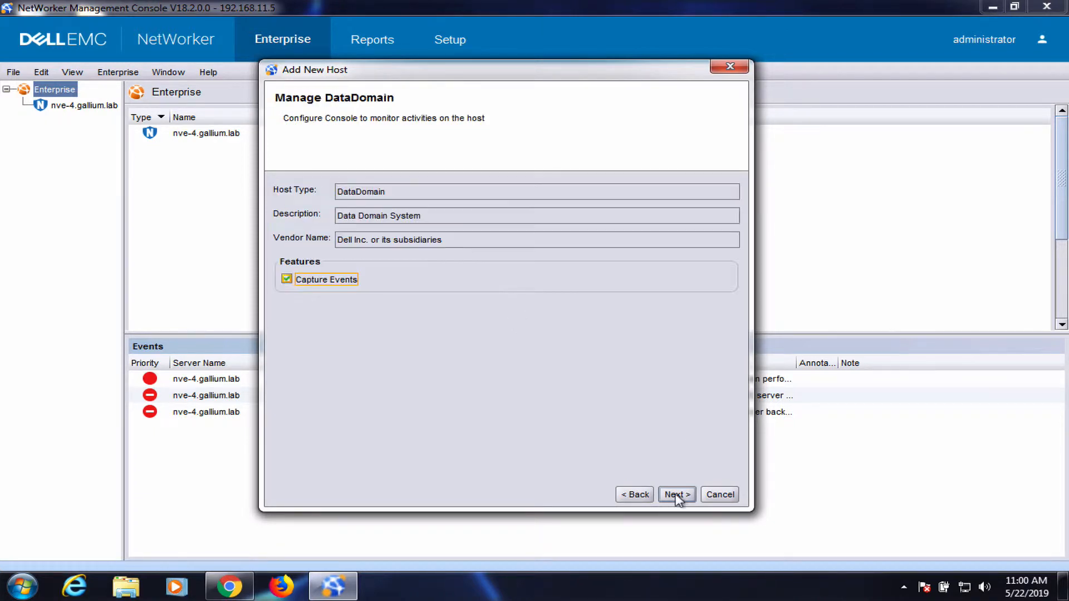
left_click(675, 494)
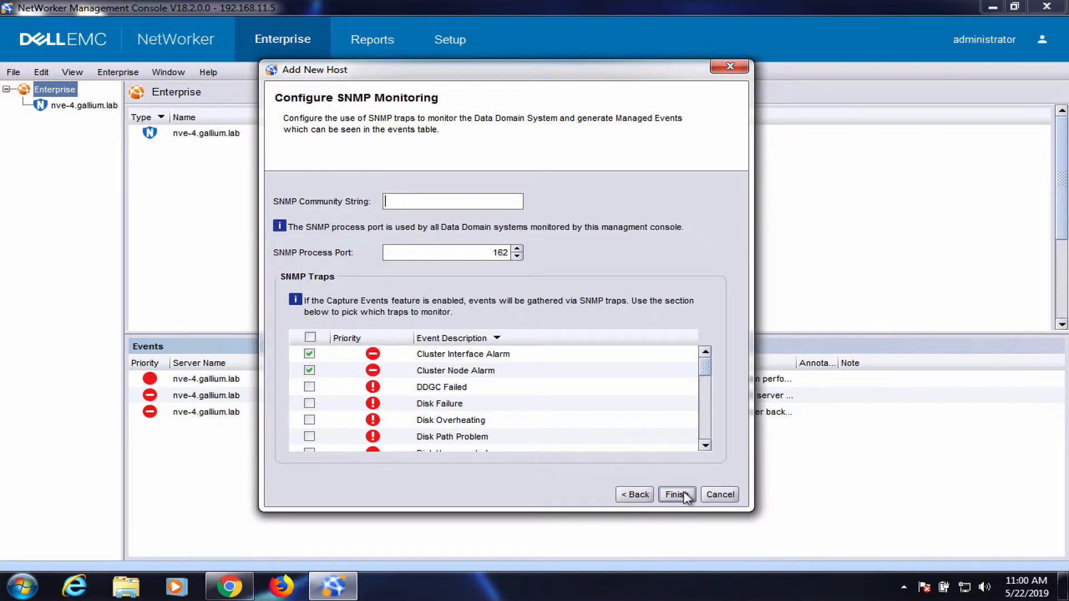
type("public")
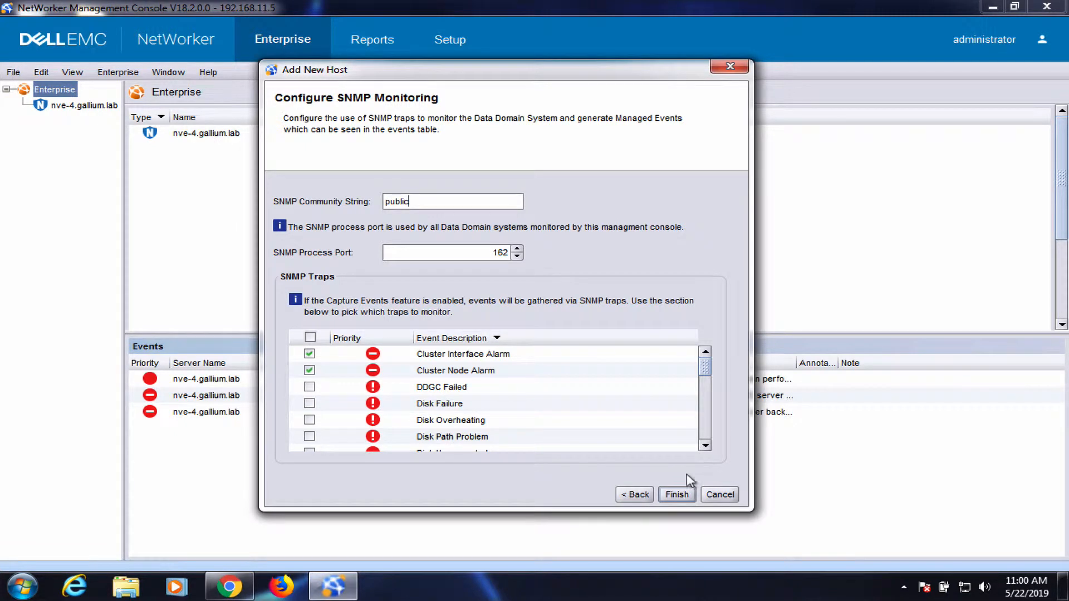
left_click(675, 494)
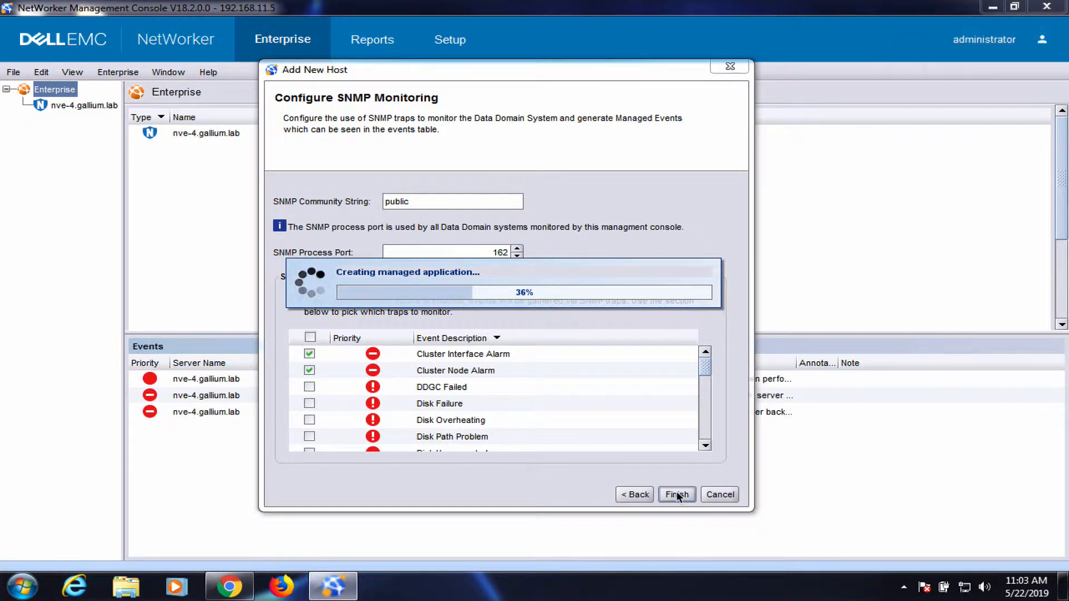
Select server nve-4.gallium.lab and launch its NetWorker Administration window
left_click(677, 495)
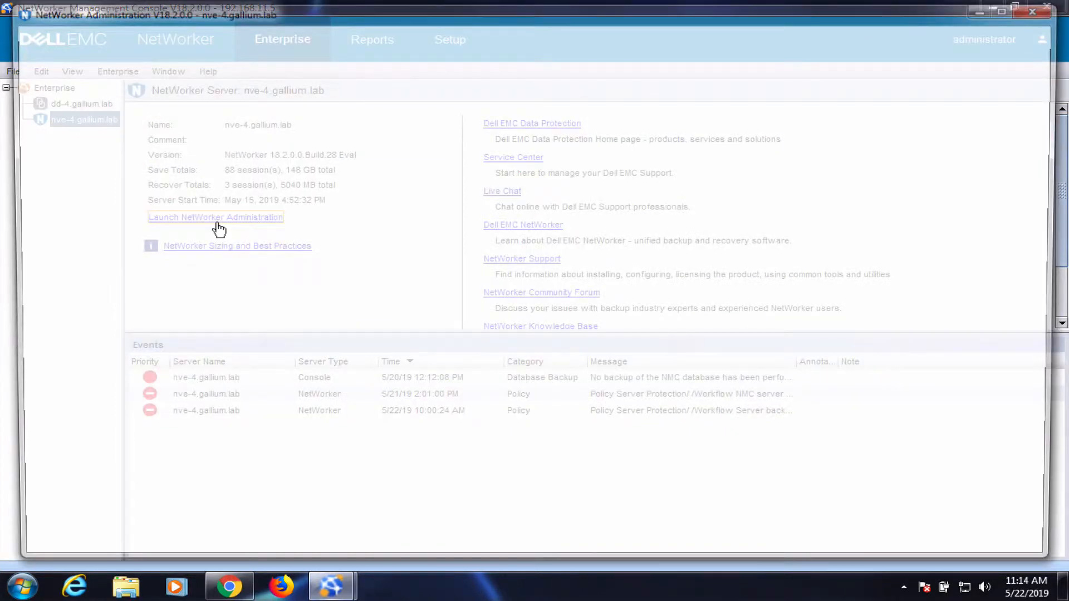
left_click(216, 217)
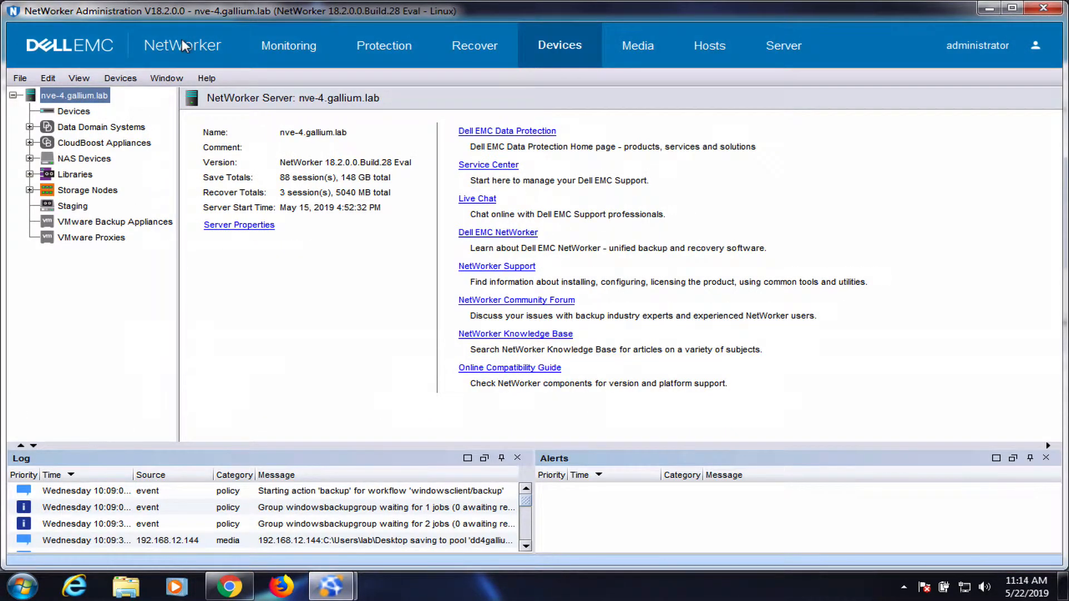
mouse_move(139, 109)
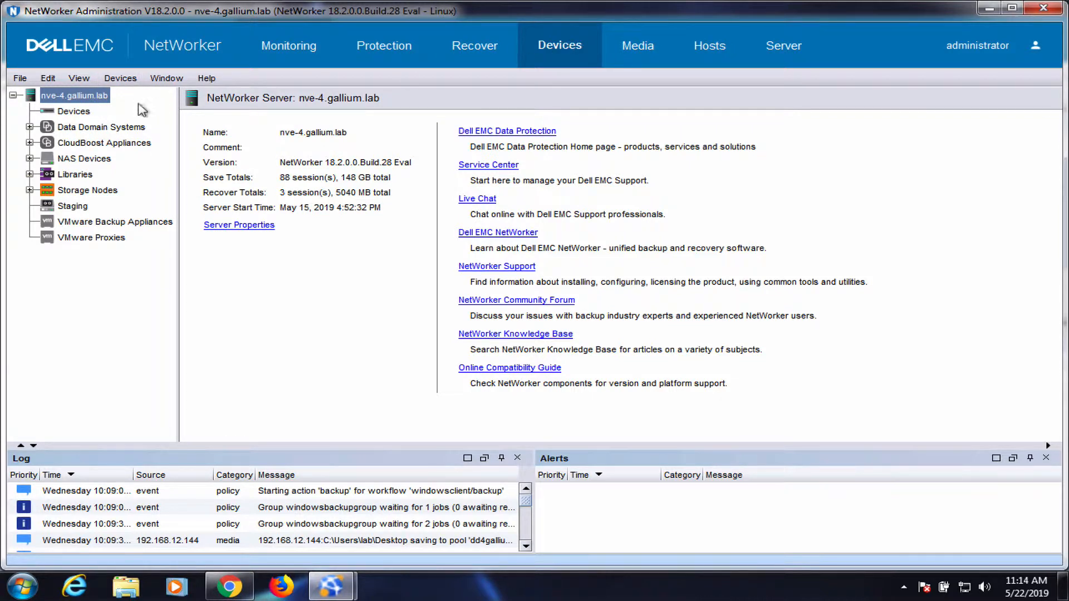
Run the New Device Wizard for a Data Domain device, choosing existing system dd-4.gallium.lab
right_click(73, 111)
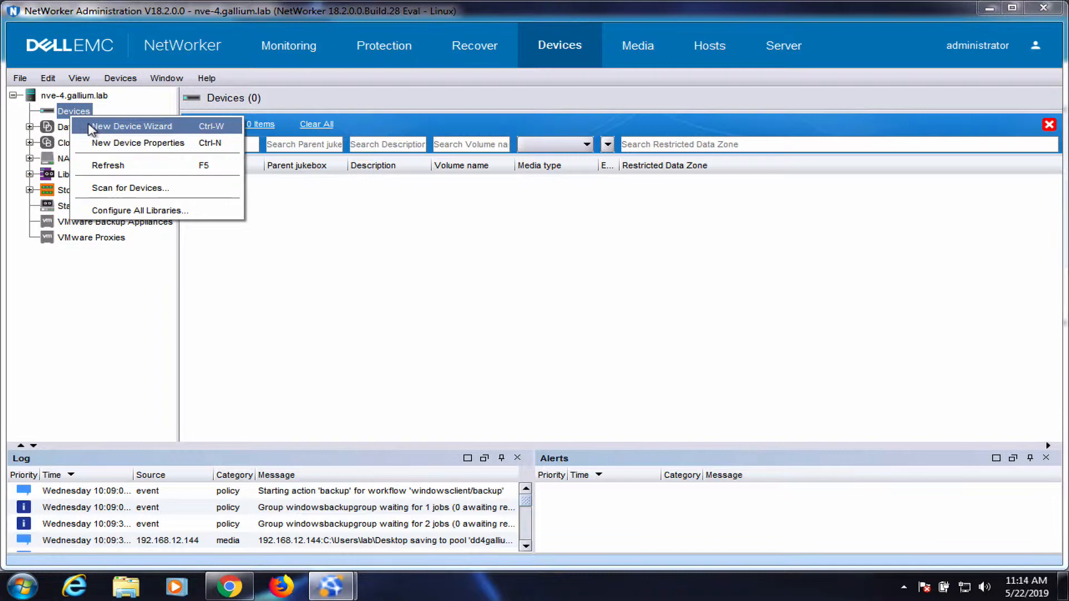
left_click(131, 127)
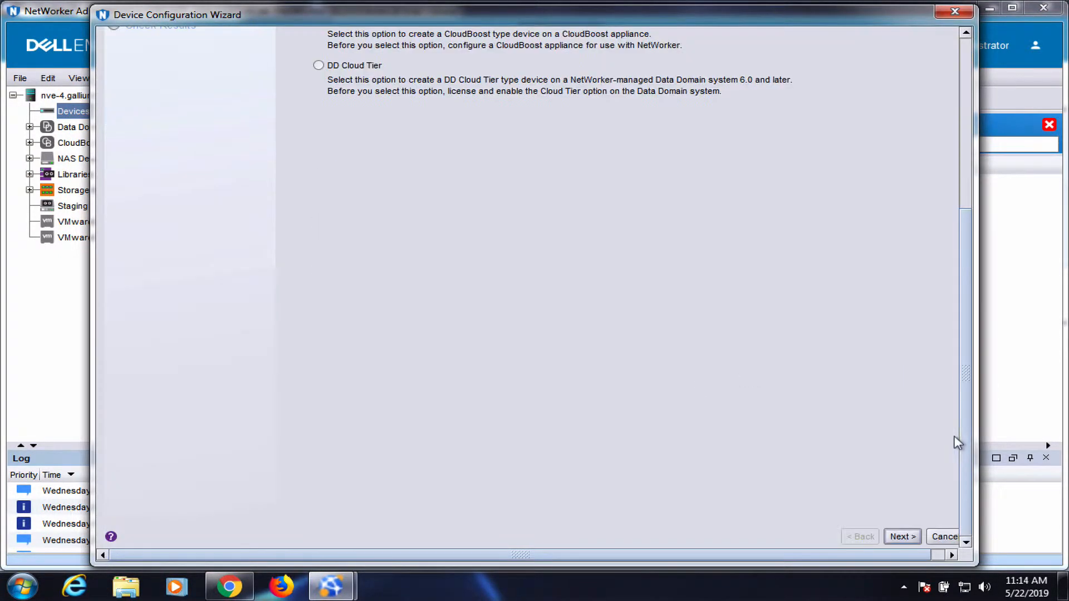
left_click(902, 536)
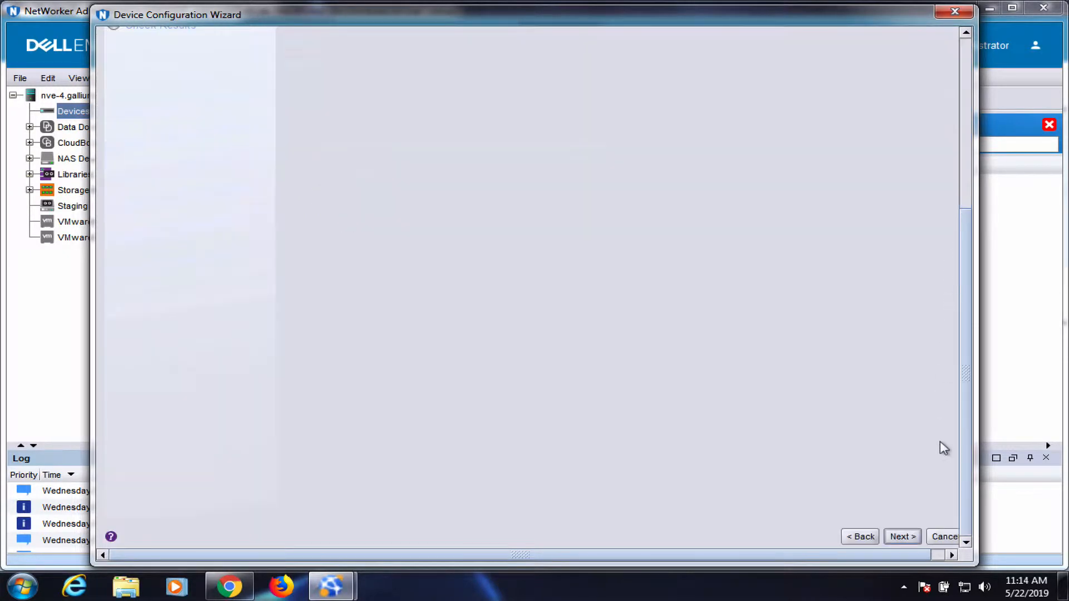
left_click(901, 537)
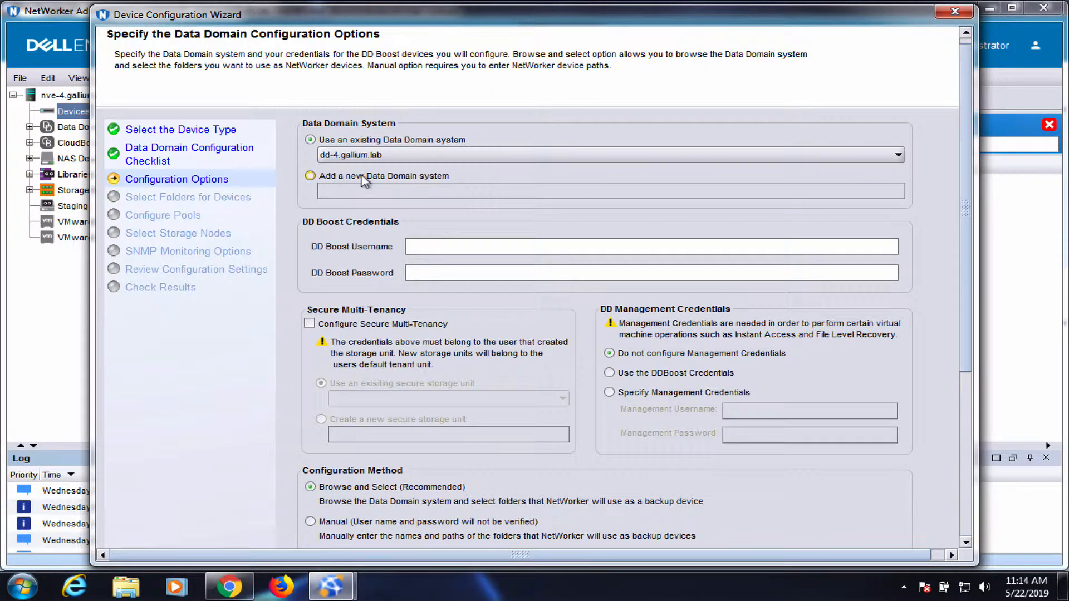
type("ga")
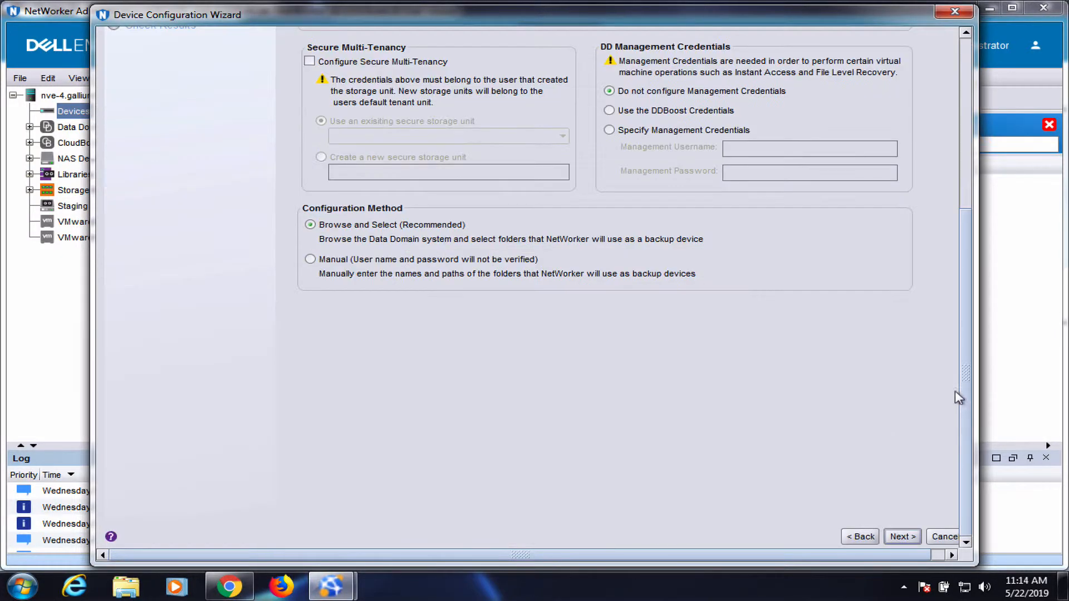
Create a 'backup' folder on dd-4.gallium.lab and select it as device dd-4.gallium.lab_backup
left_click(901, 536)
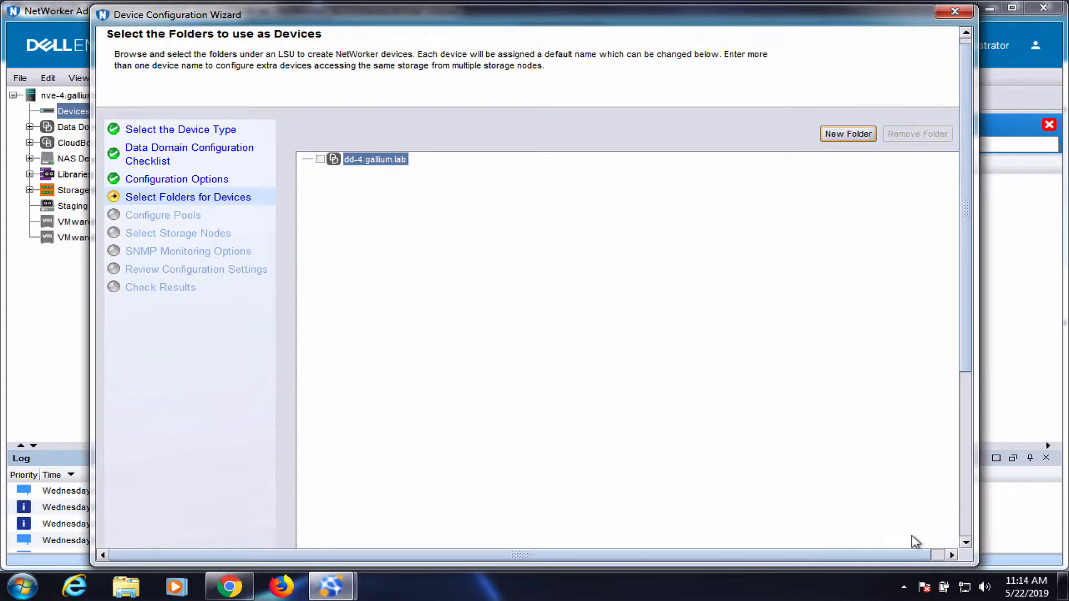
left_click(847, 133)
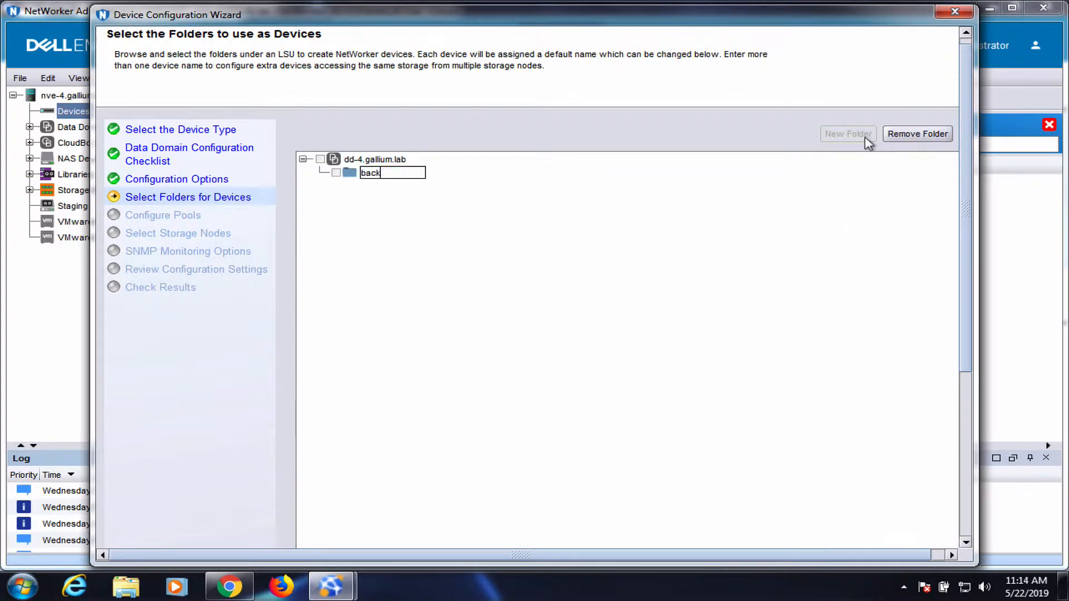
type("up")
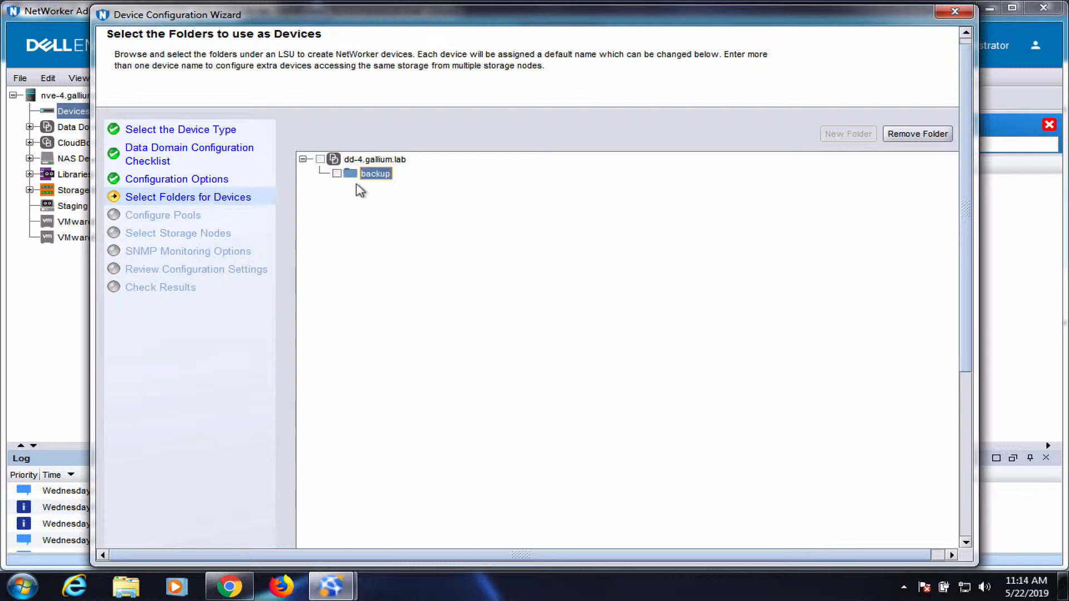
left_click(336, 173)
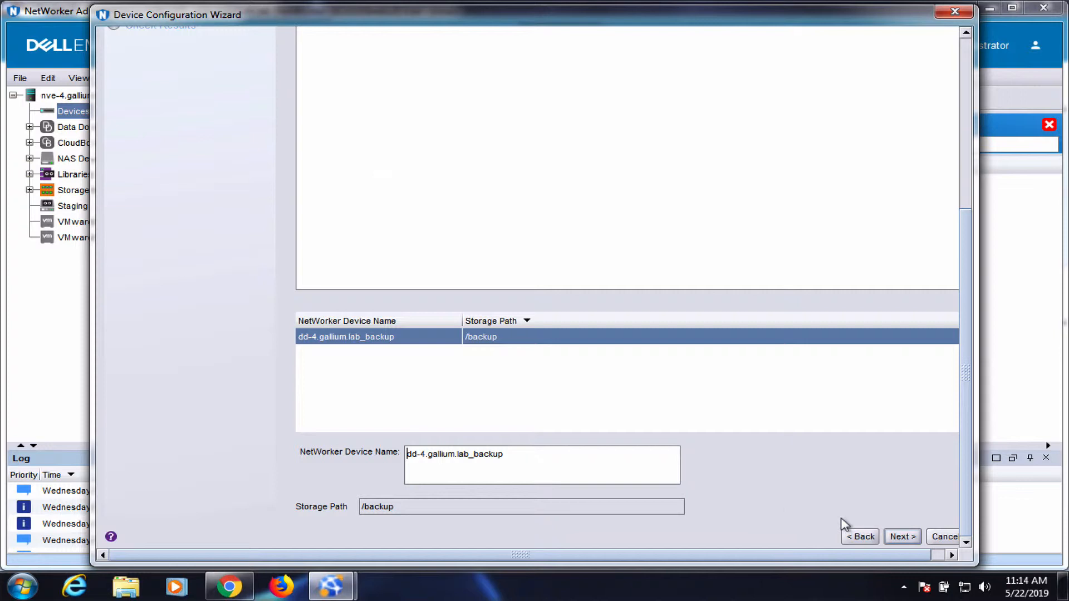
left_click(902, 536)
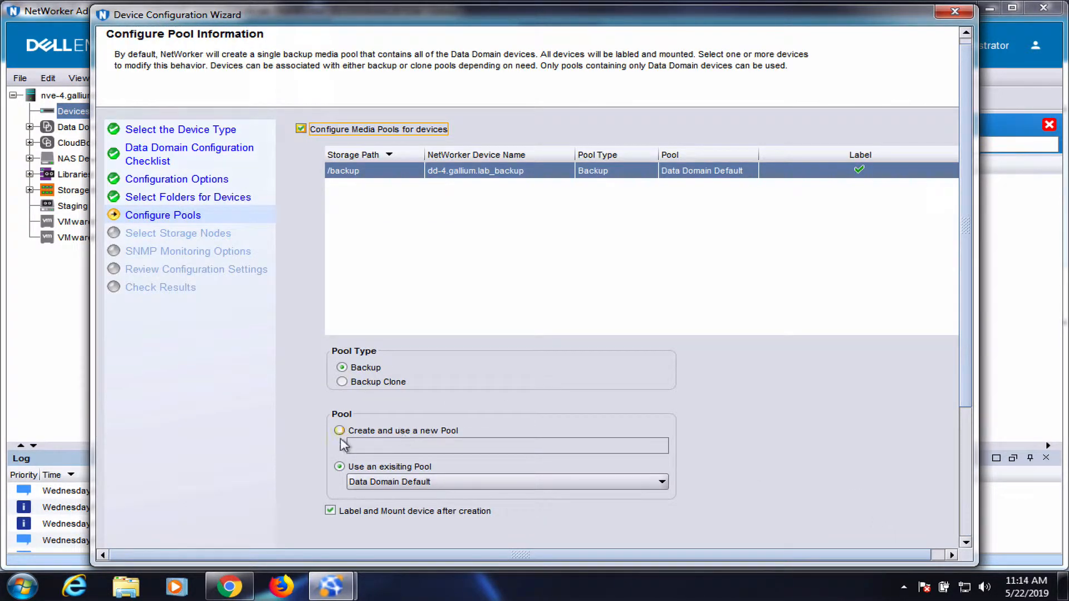
Create and use a new backup pool named DDpool, keeping storage node nve-4.gallium.lab
type("DD")
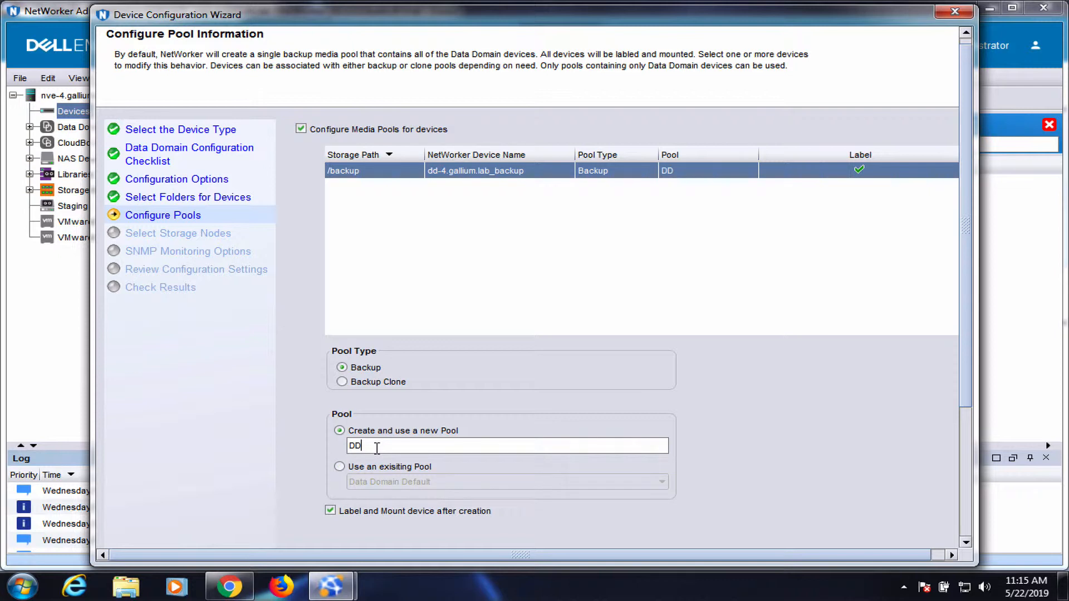
type("pool")
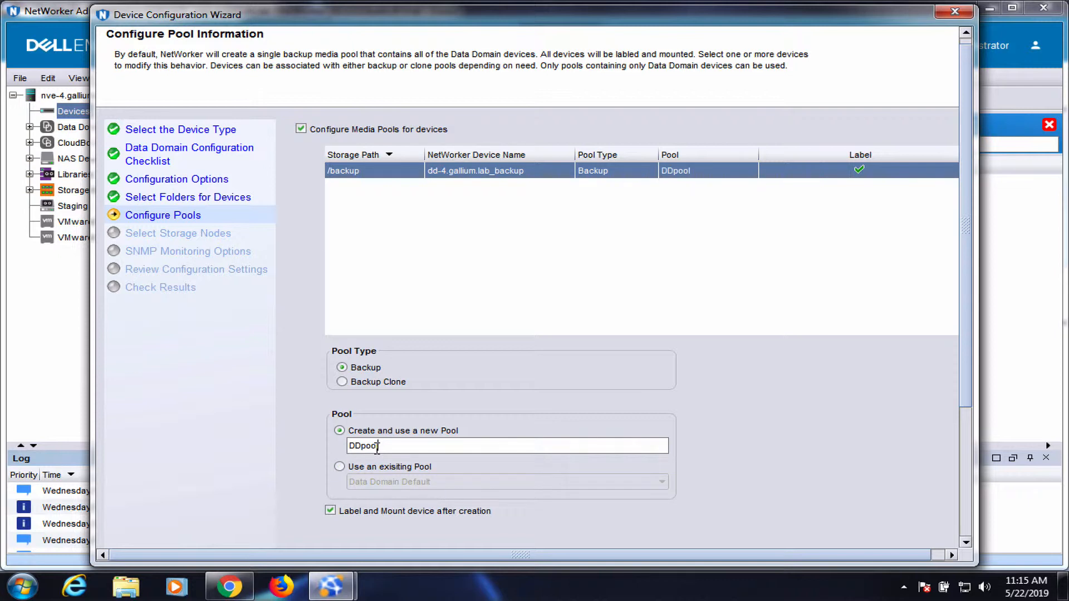
mouse_move(967, 219)
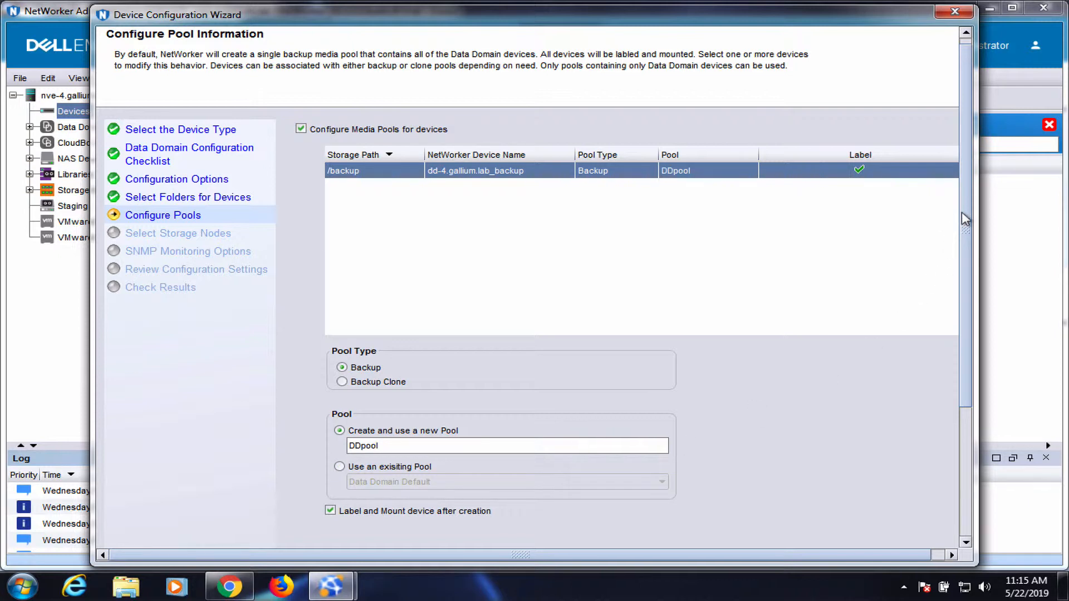
scroll("down", 3)
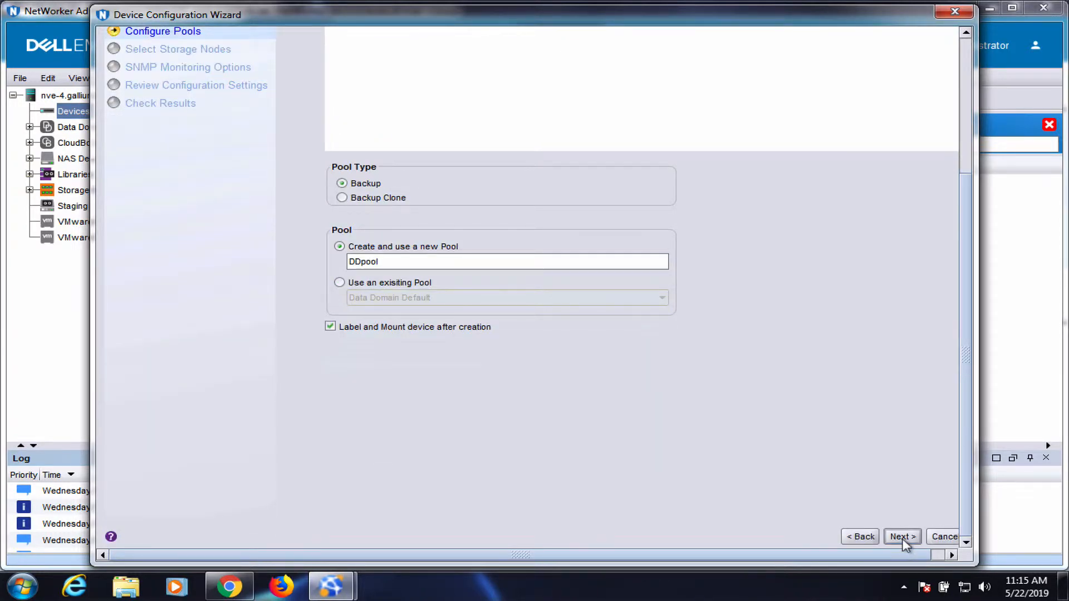
left_click(902, 536)
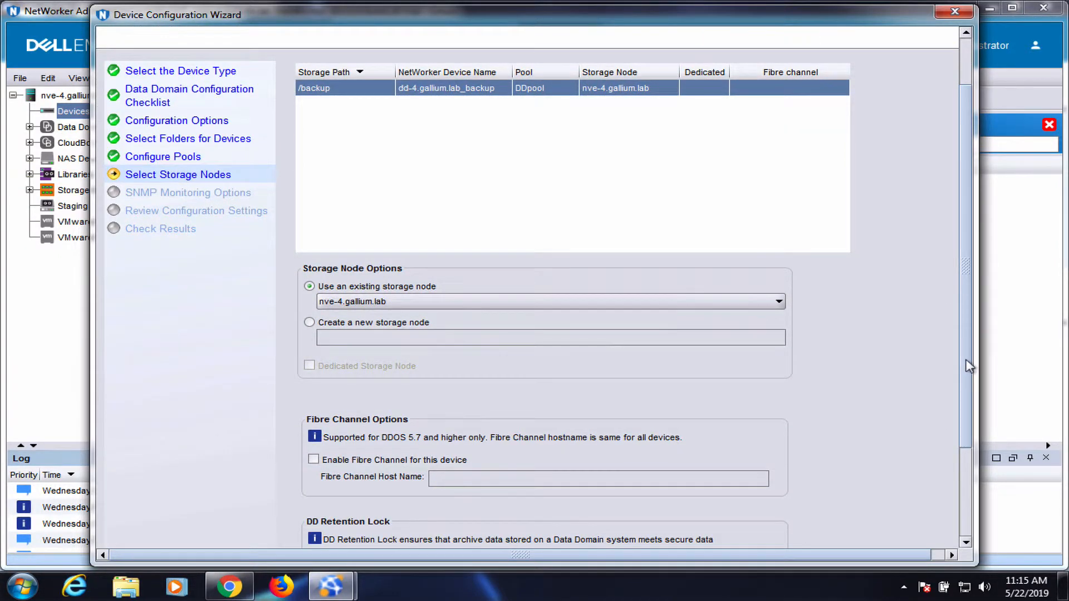
scroll("down", 3)
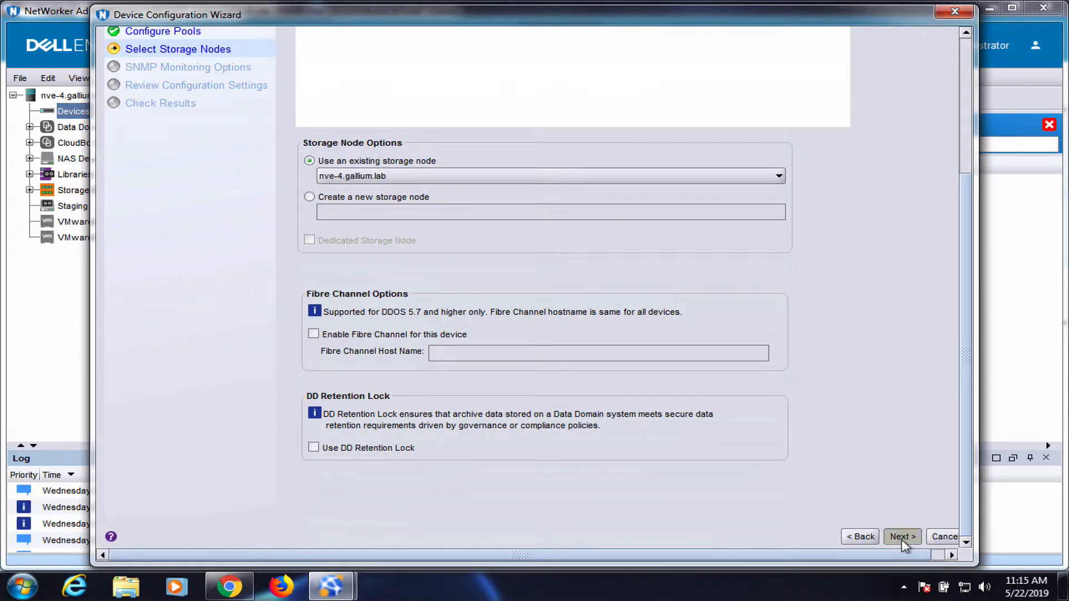
Accept the SNMP options, review the summary, and configure device dd-4.gallium.lab_backup with DDpool
left_click(902, 536)
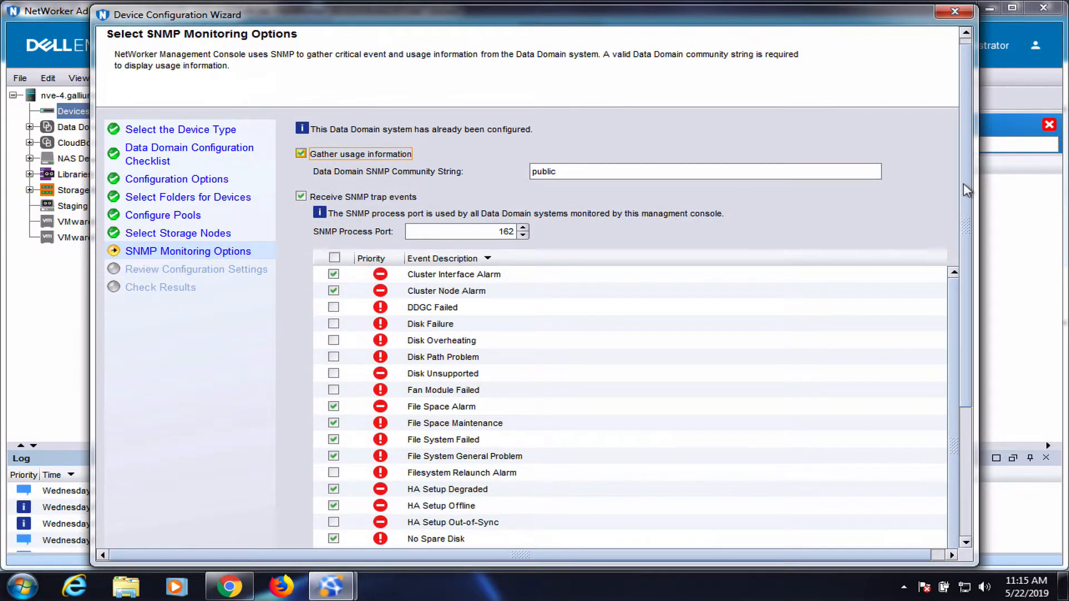
scroll("down", 3)
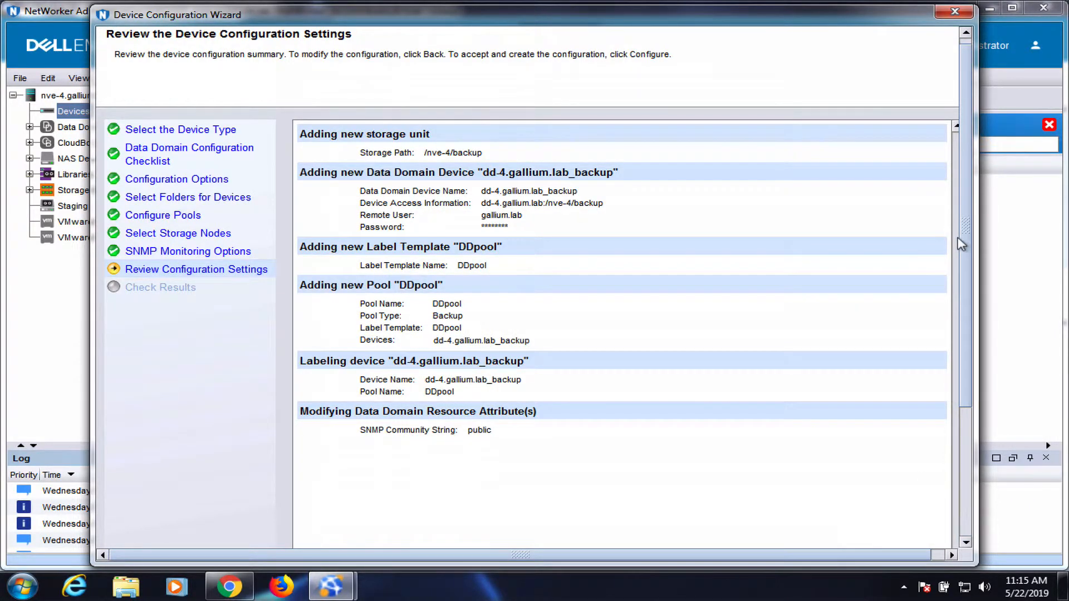
scroll("down", 3)
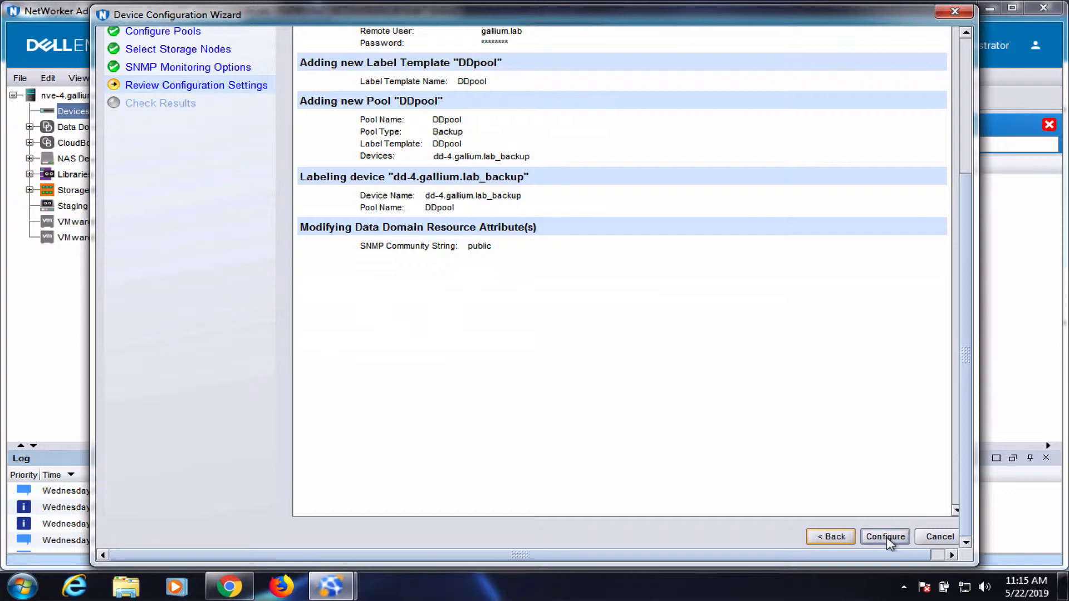
left_click(884, 537)
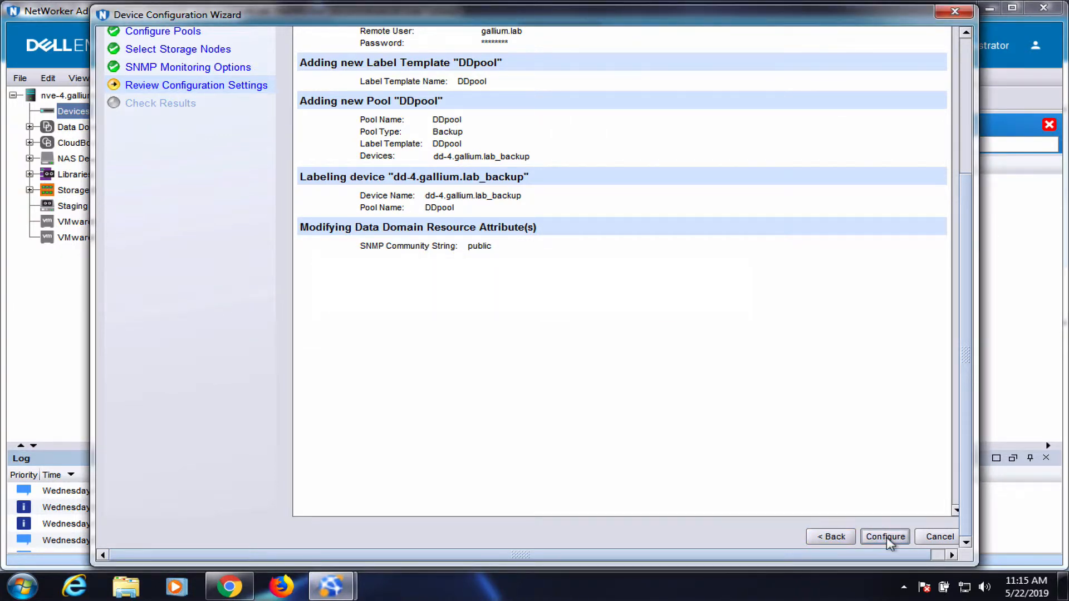
left_click(884, 536)
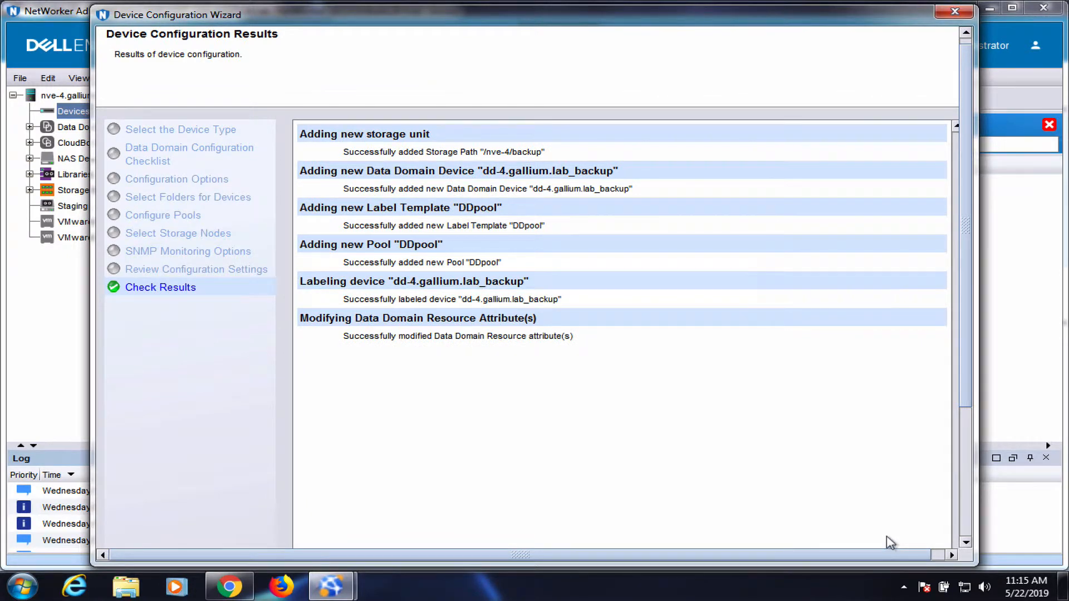
scroll("down", 3)
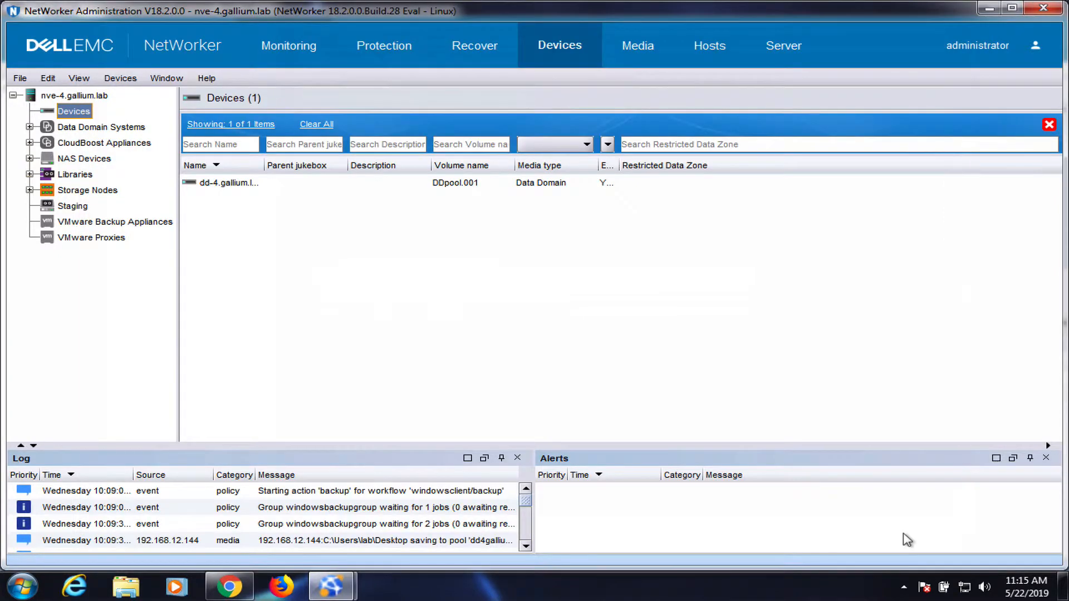
mouse_move(398, 67)
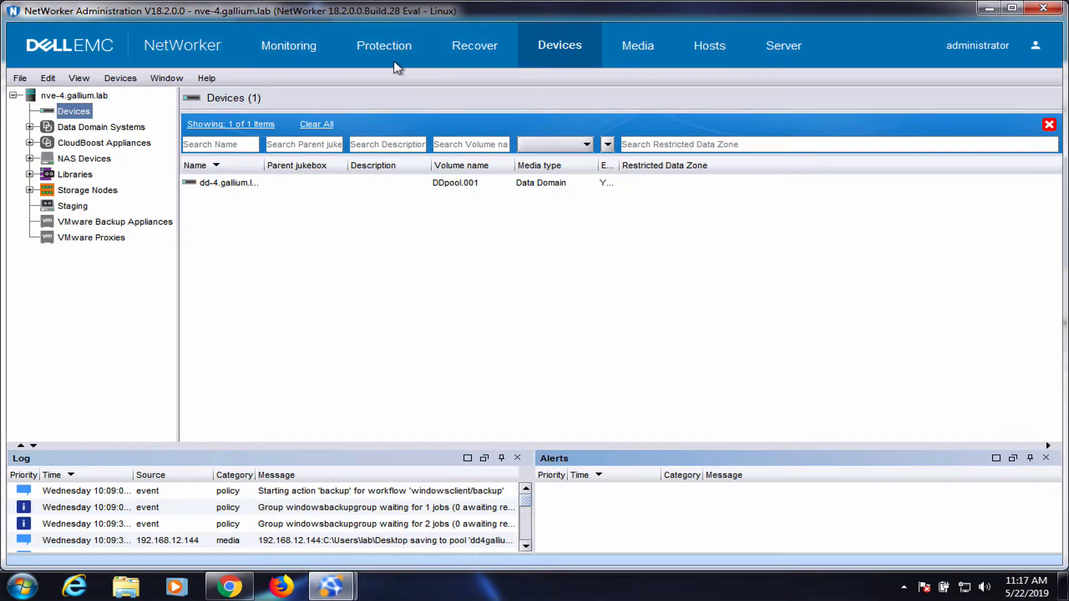
Add client 192.168.12.144 as a Filesystem backup client with its Desktop folder selected
left_click(386, 45)
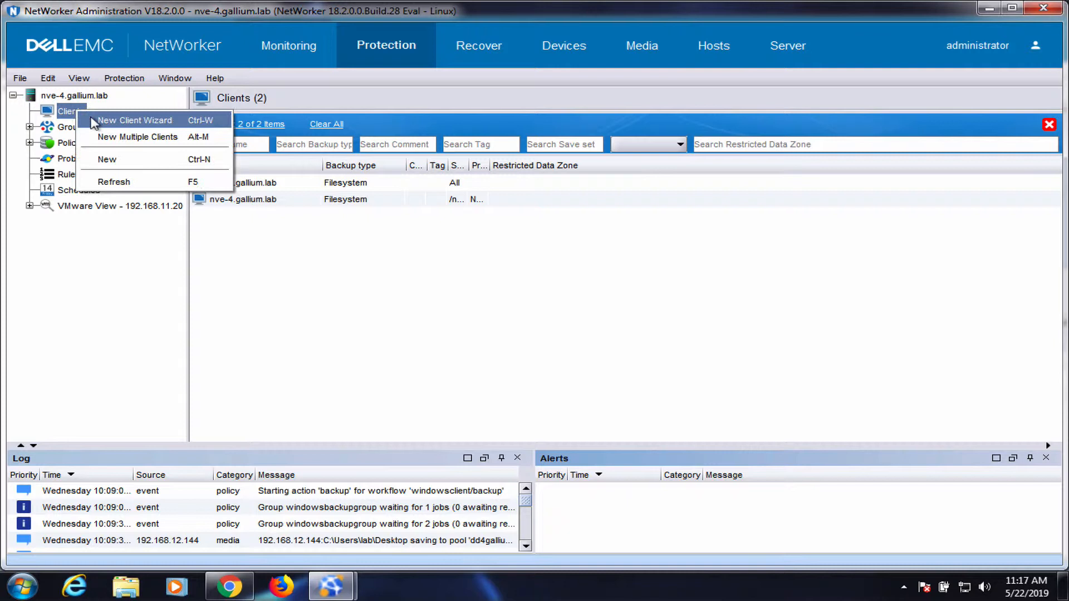
left_click(134, 120)
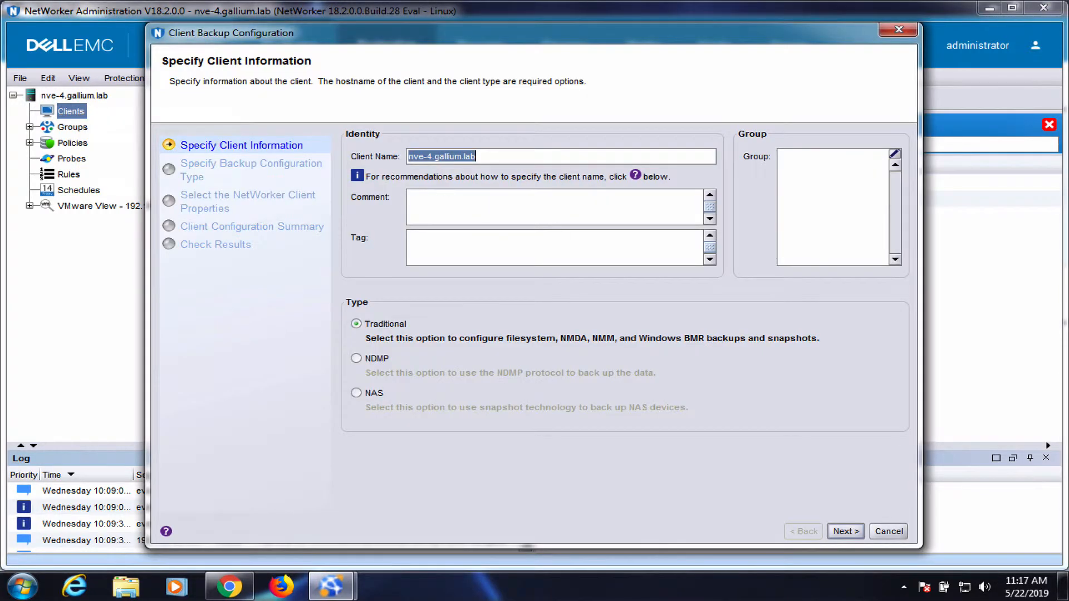
type("192.168.12.144")
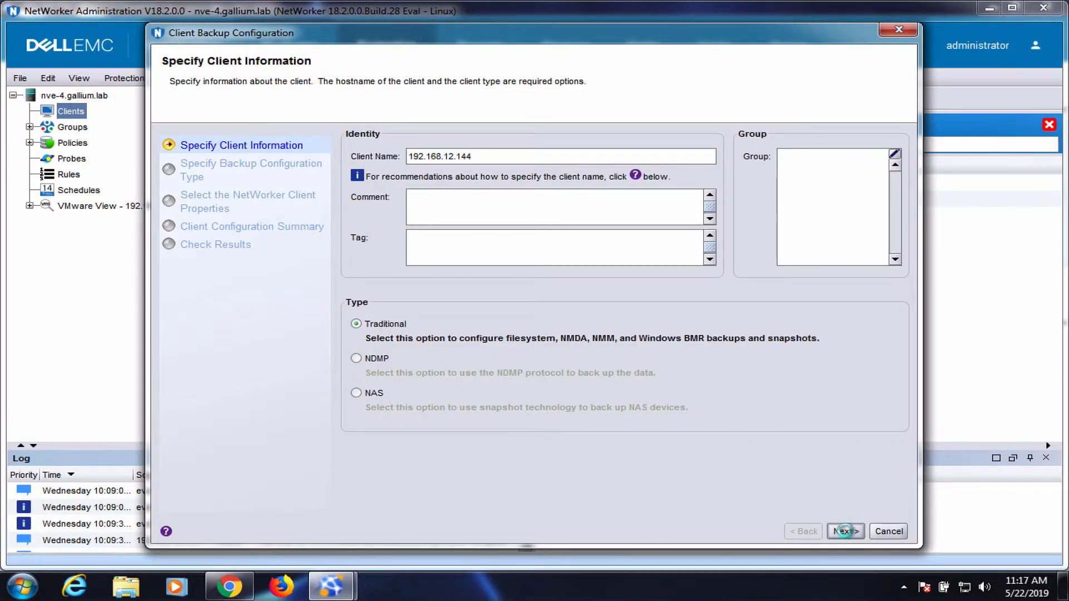
left_click(843, 531)
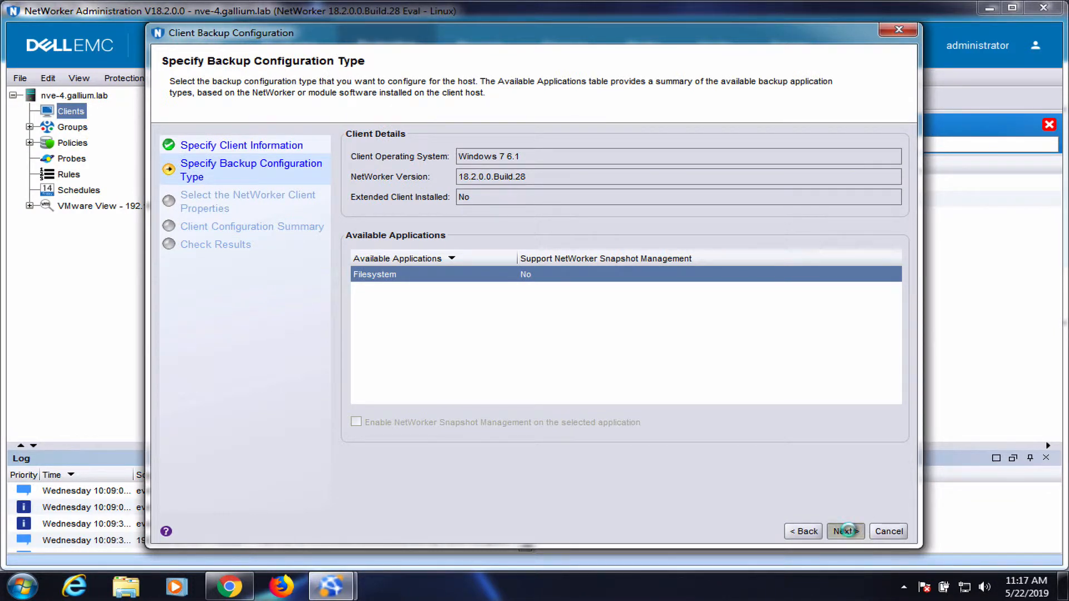
left_click(844, 531)
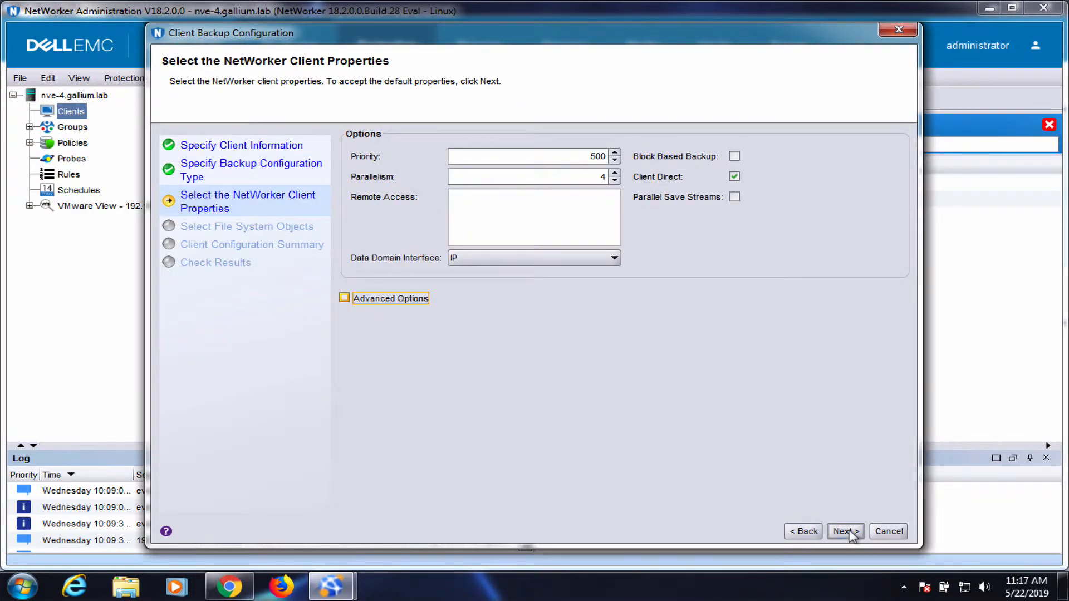
left_click(845, 531)
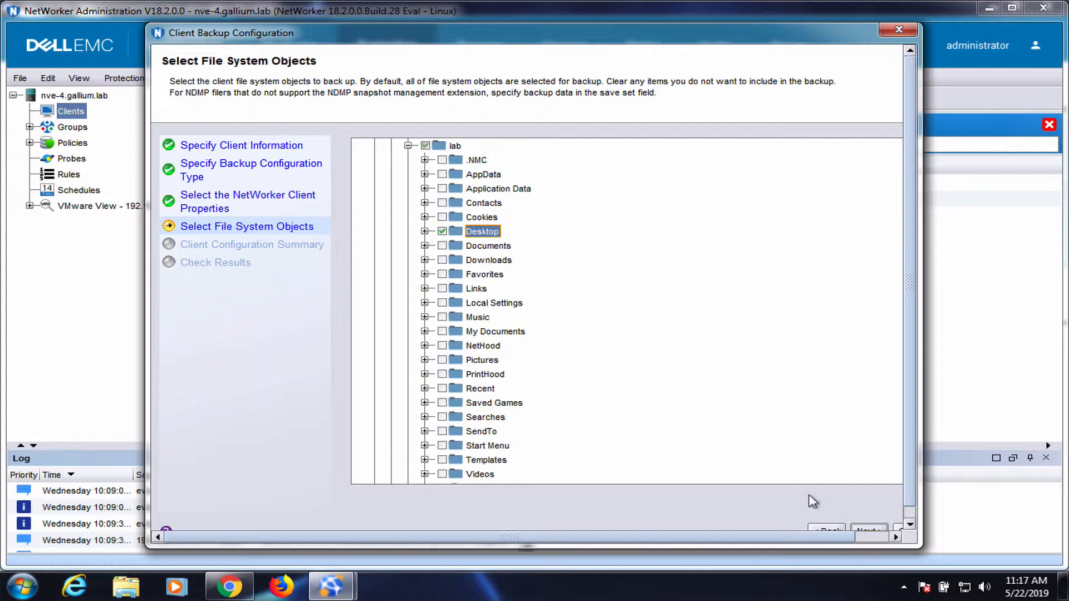
left_click(868, 531)
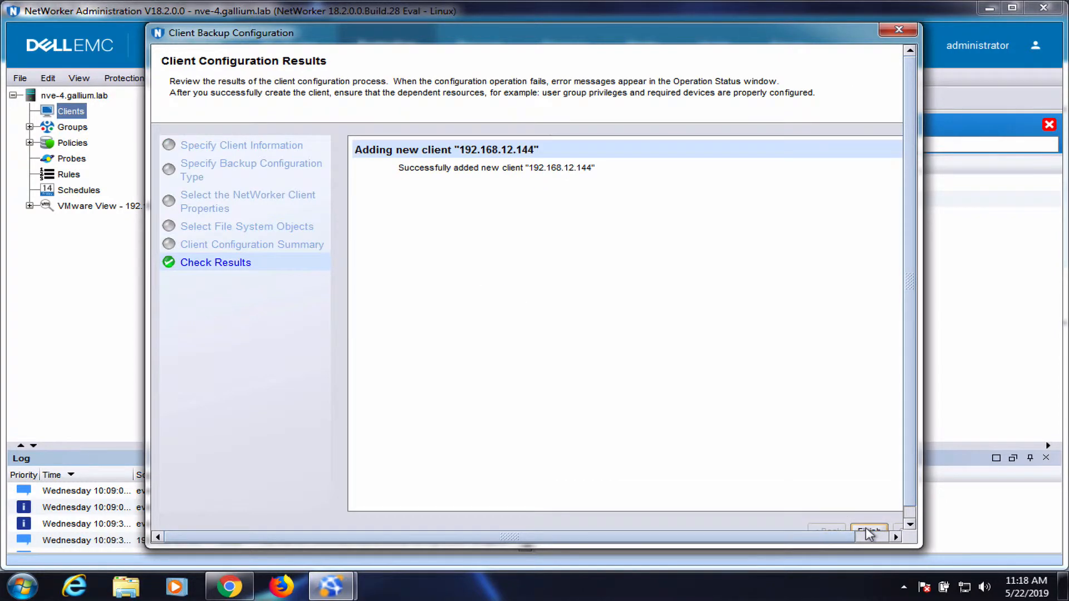
left_click(868, 531)
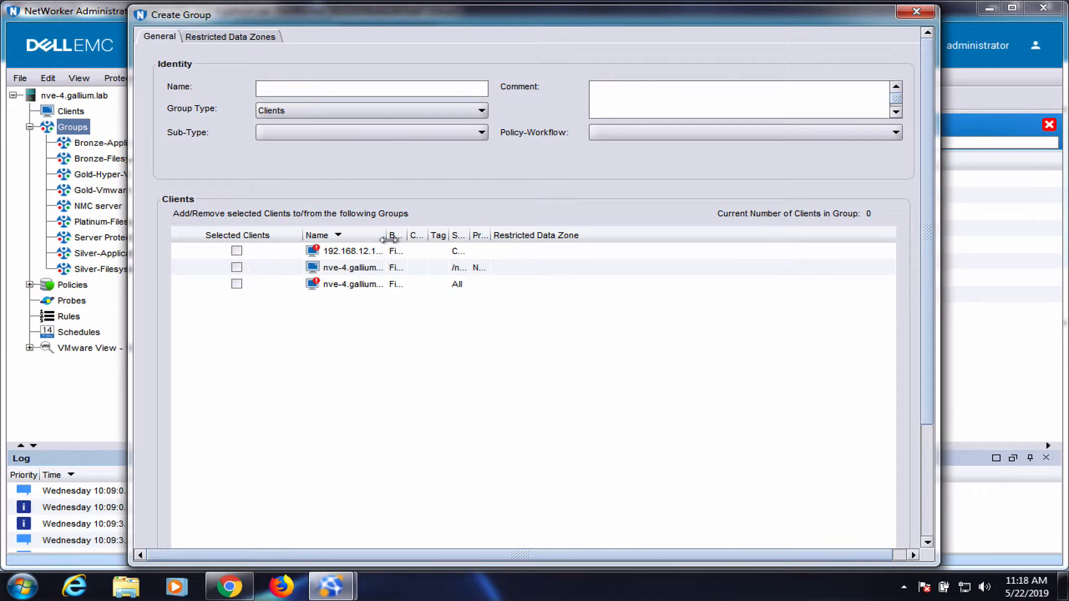
Create group 'windowsclient' containing 192.168.12.144 and the policy 'windowsclientbackup'
type("windows")
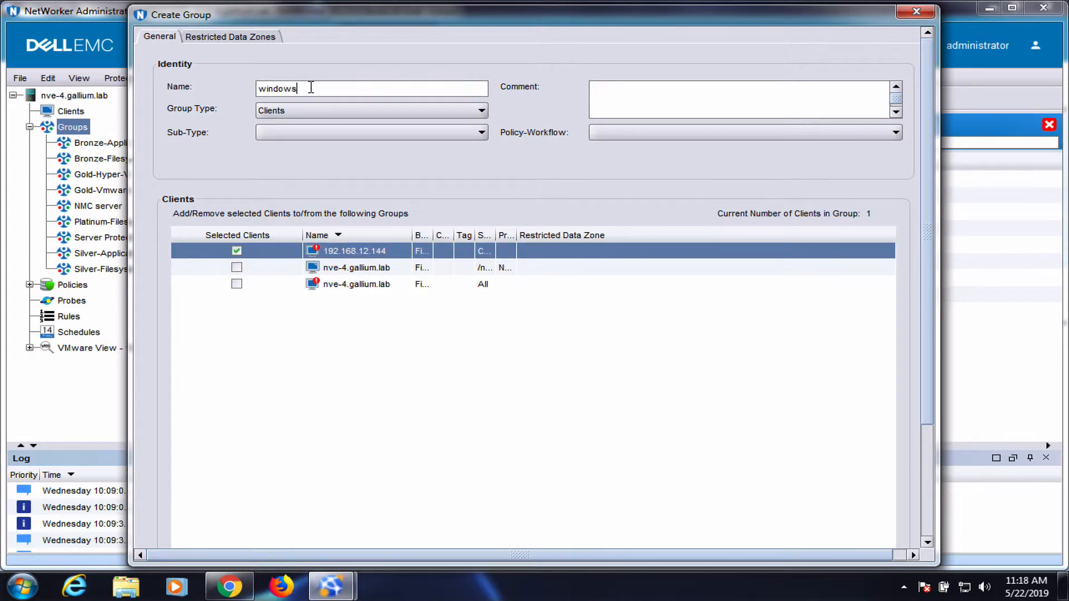
type("windows")
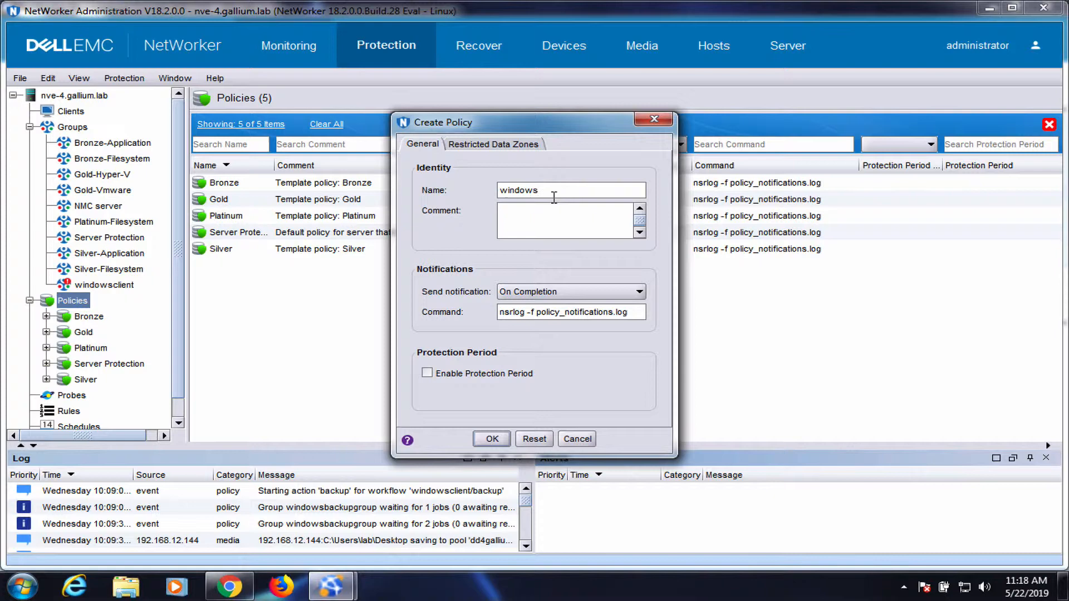
type("clientbackup")
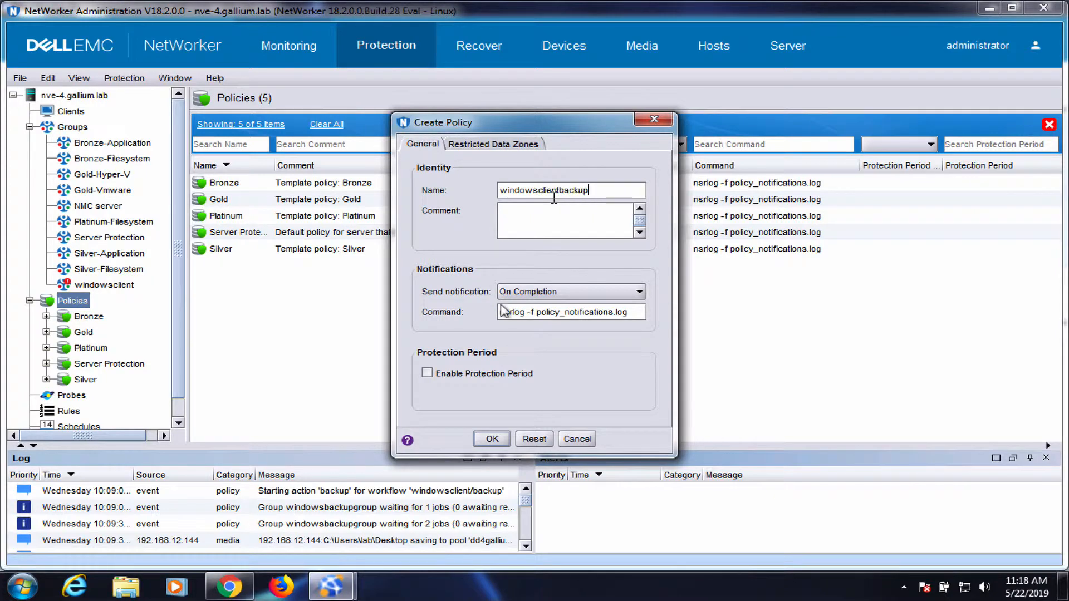
left_click(491, 438)
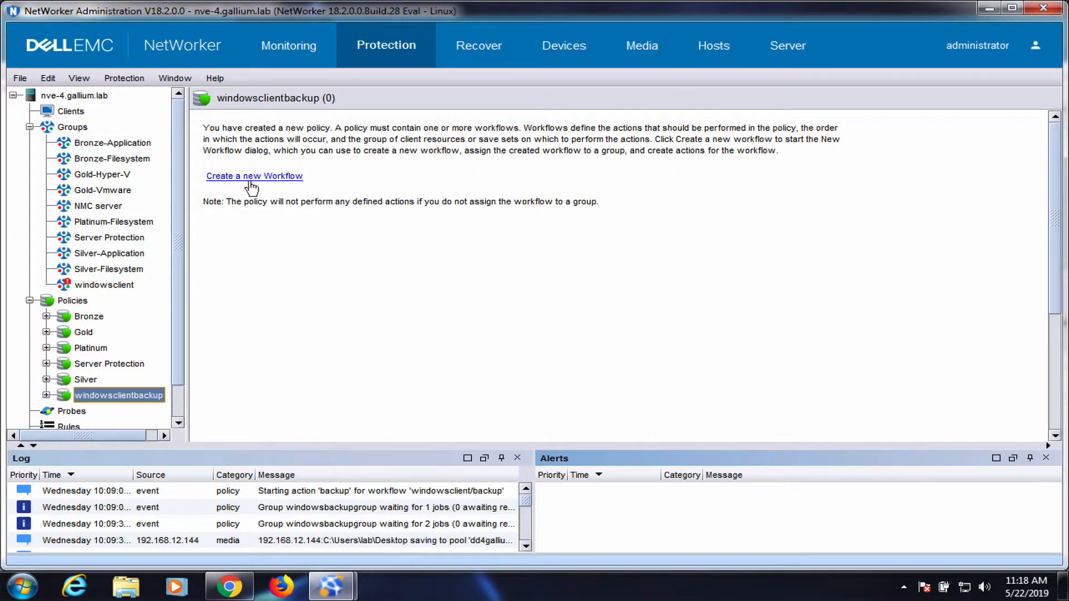
Create workflow 'backup' for group windowsclient with a Traditional backup action to DDpool
left_click(254, 176)
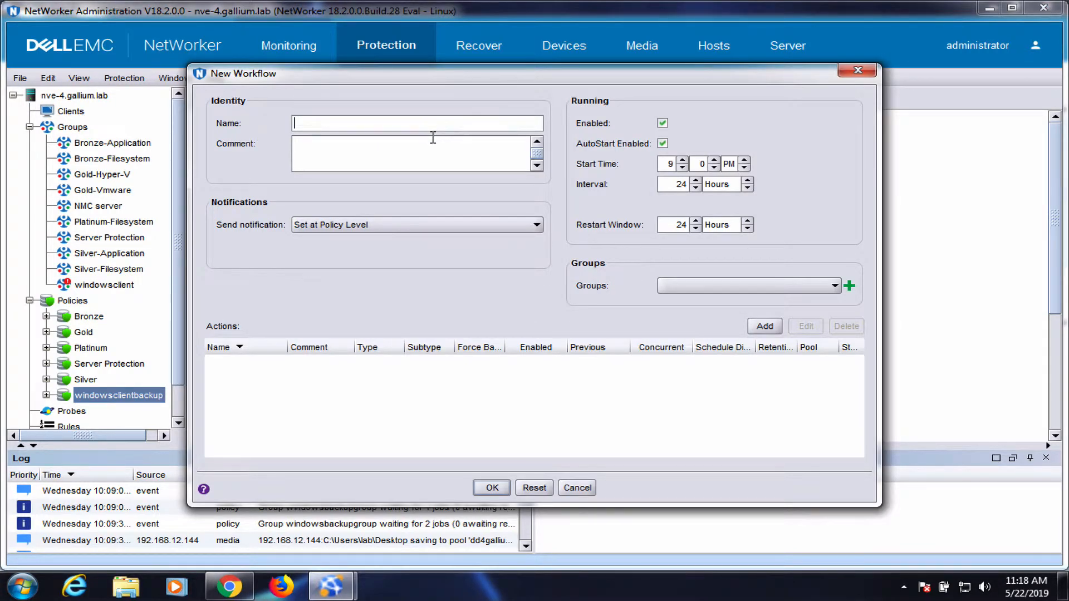
type("backup")
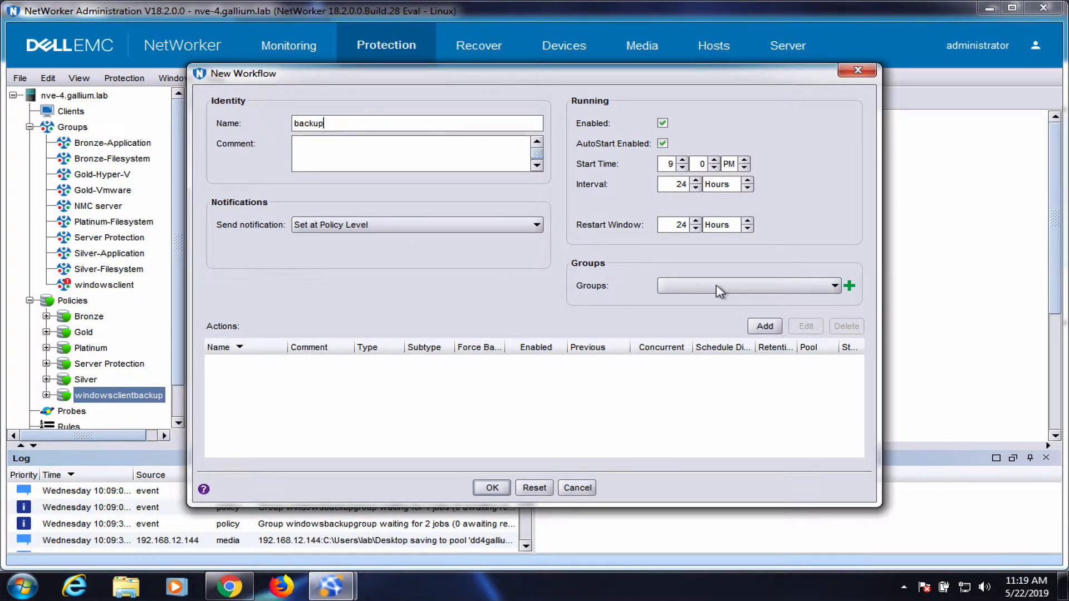
left_click(748, 285)
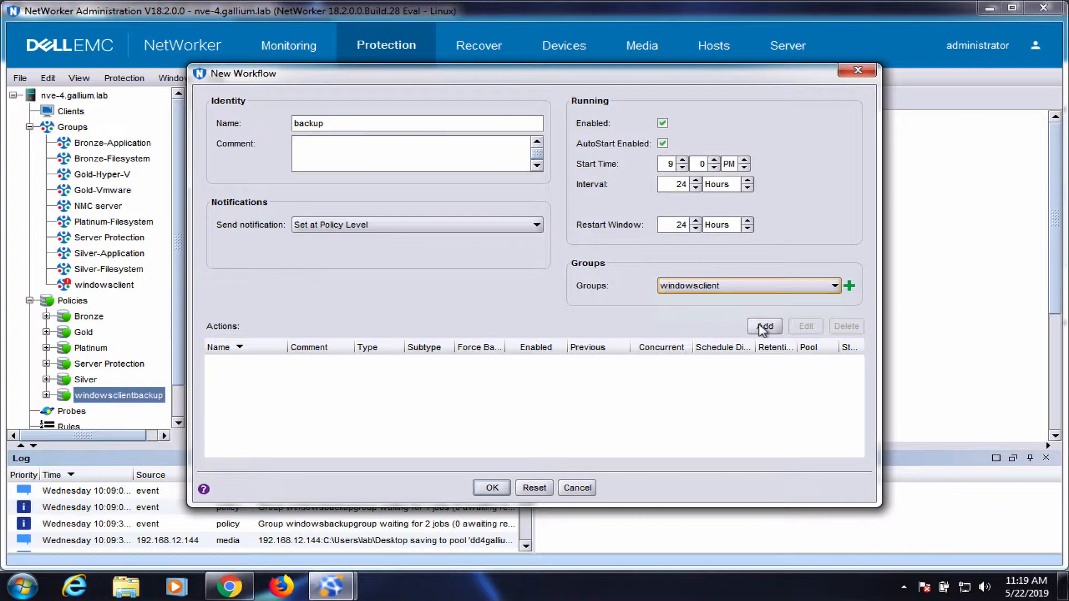
left_click(763, 326)
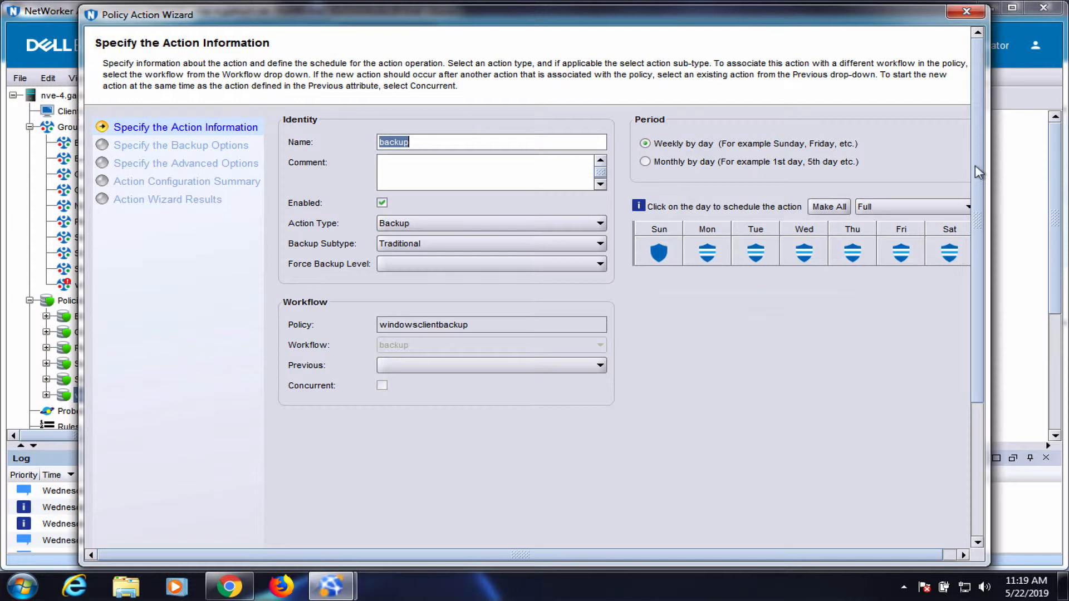
mouse_move(985, 160)
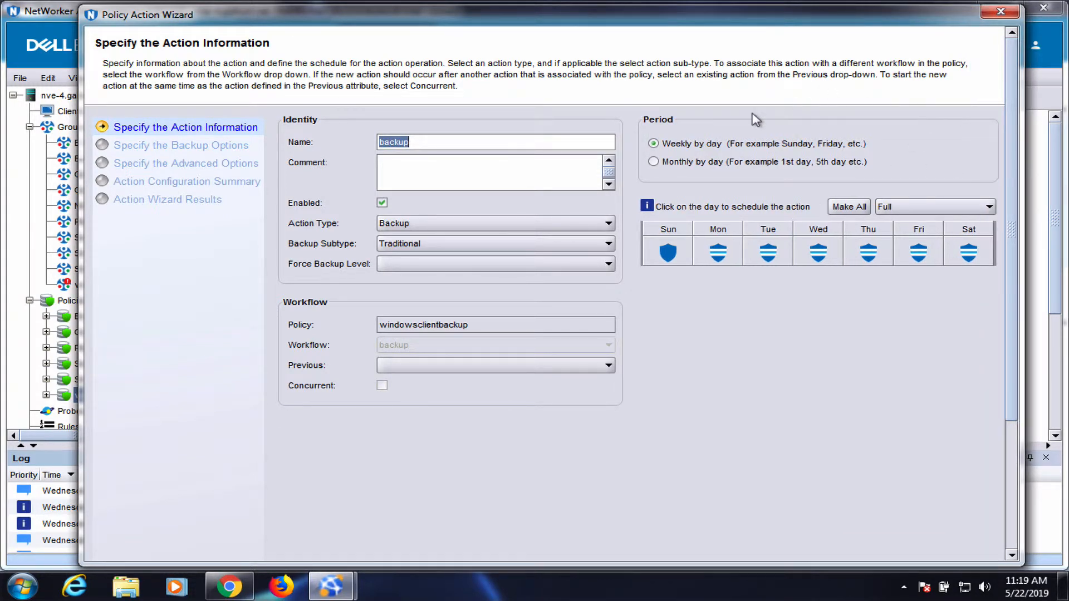
scroll("down", 3)
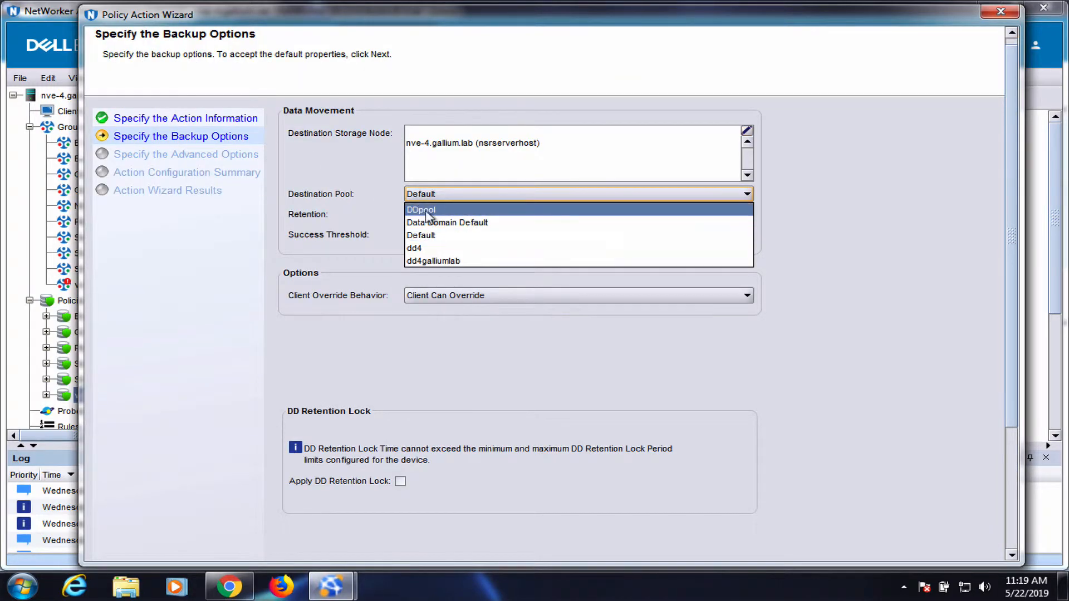
left_click(420, 209)
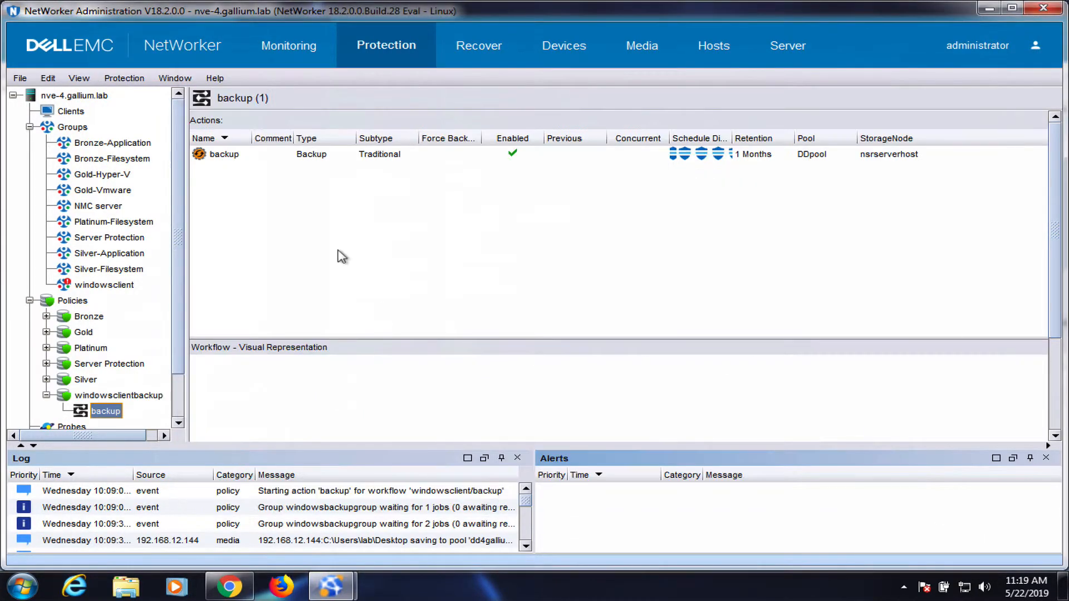
Start the backup workflow of policy windowsclientbackup from its right-click menu
right_click(106, 410)
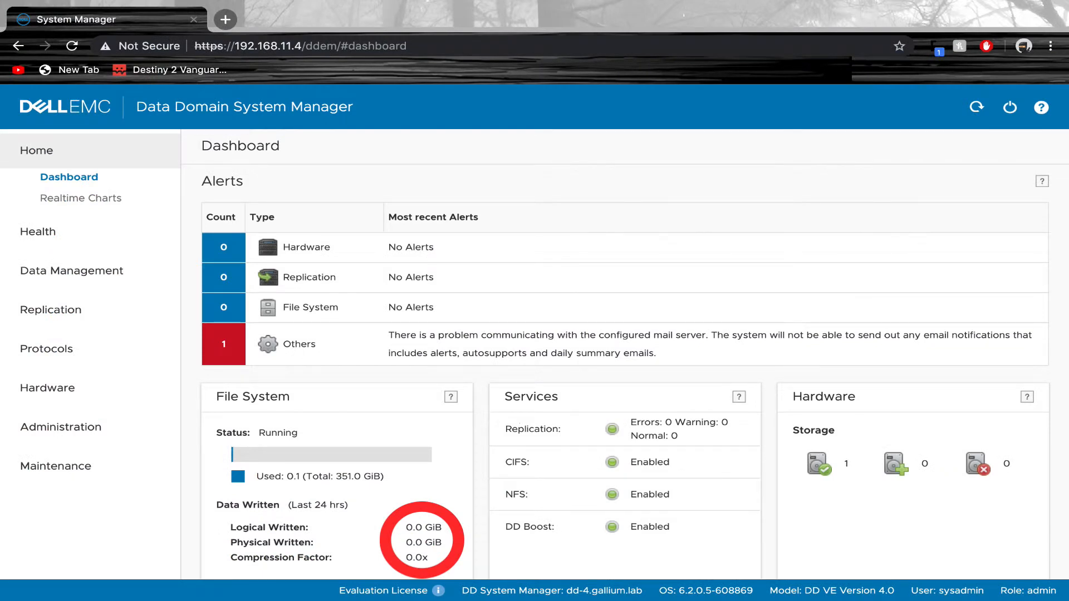
left_click(57, 276)
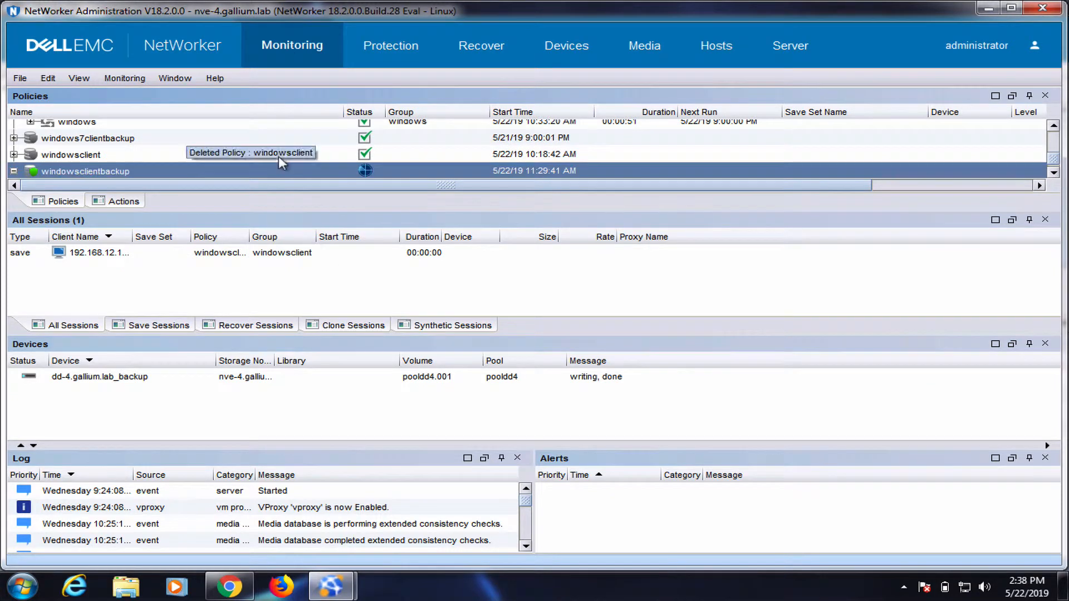
Select the running windowsclientbackup policy in Monitoring to check its save session
left_click(13, 171)
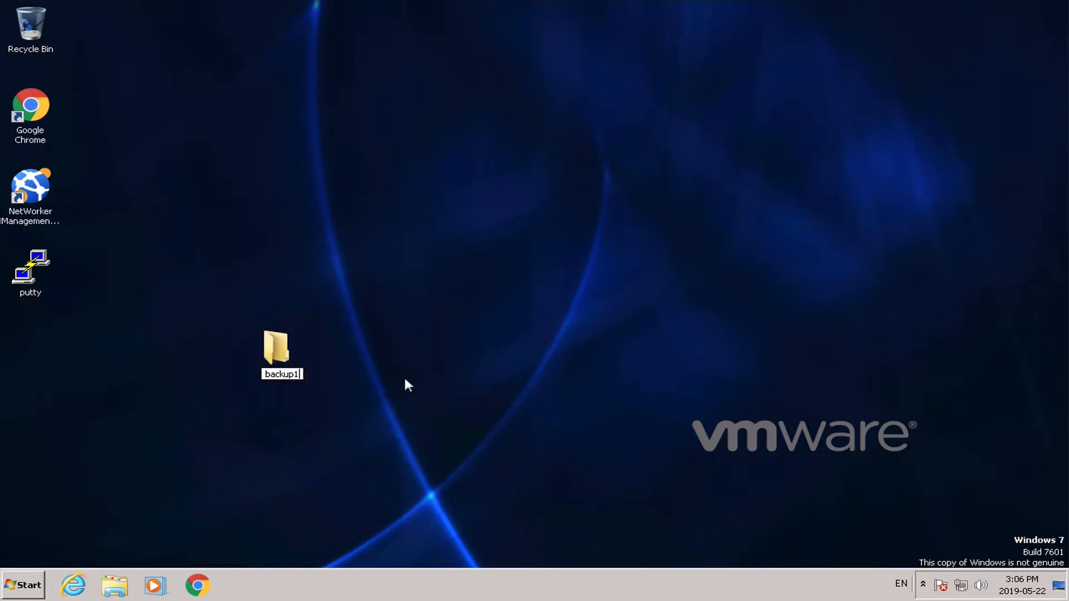
Browse backup1 and its Hyper-v-ScaleIO-1VO Missing.screenflow folder, then close the Explorer window
double_click(274, 347)
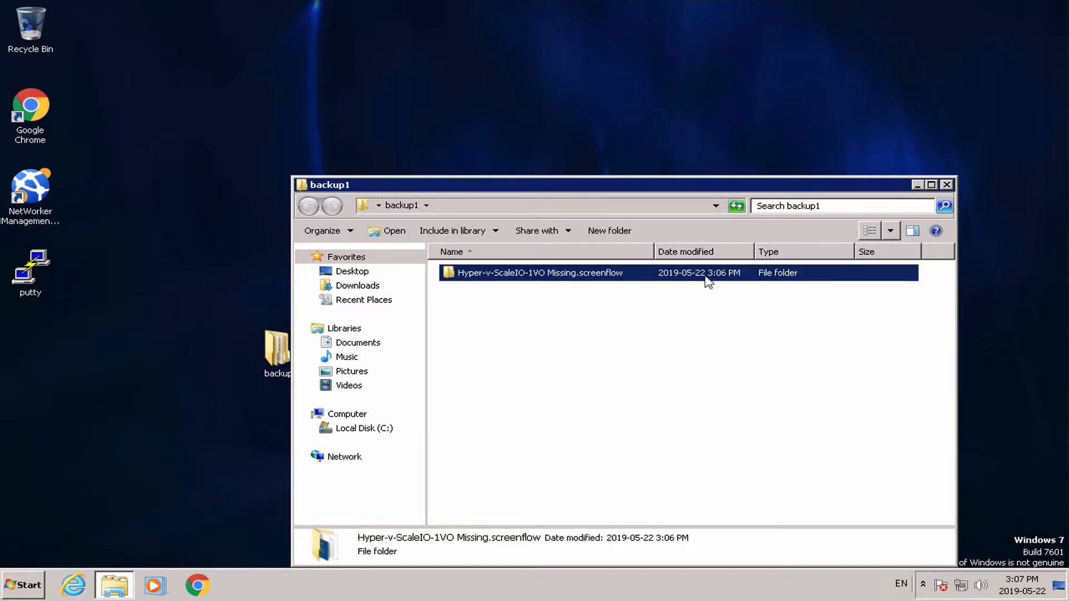
double_click(539, 272)
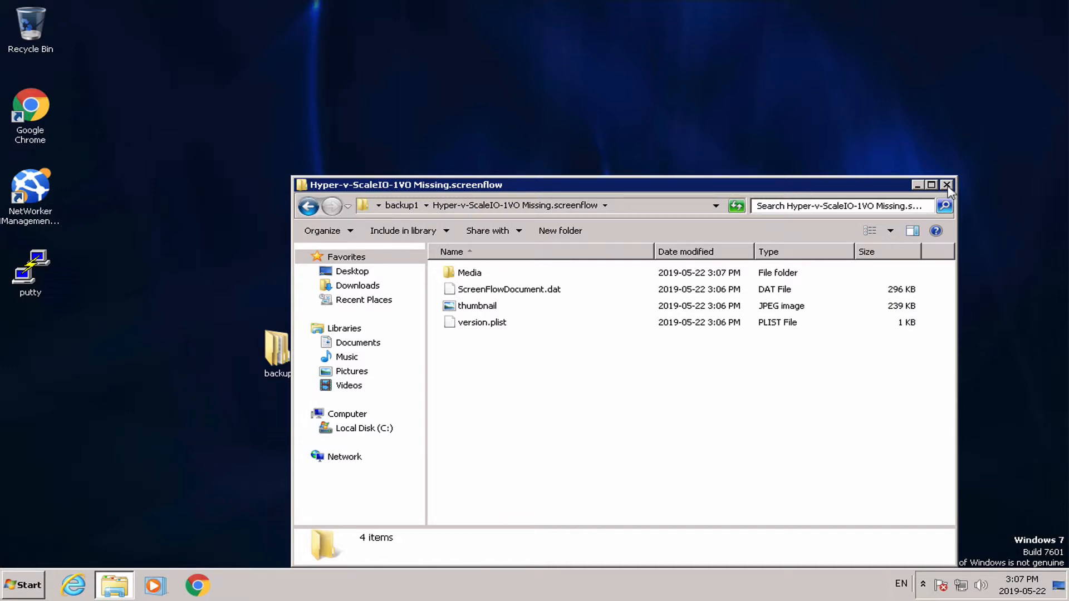
left_click(947, 185)
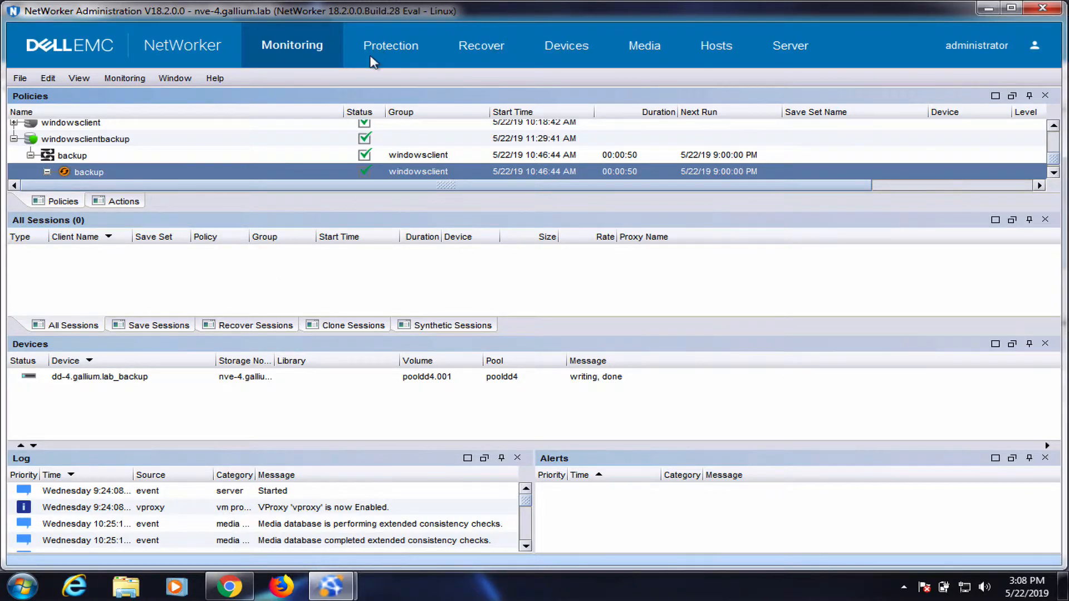
Start the windowsclientbackup backup workflow from the Protection view and confirm it
left_click(385, 45)
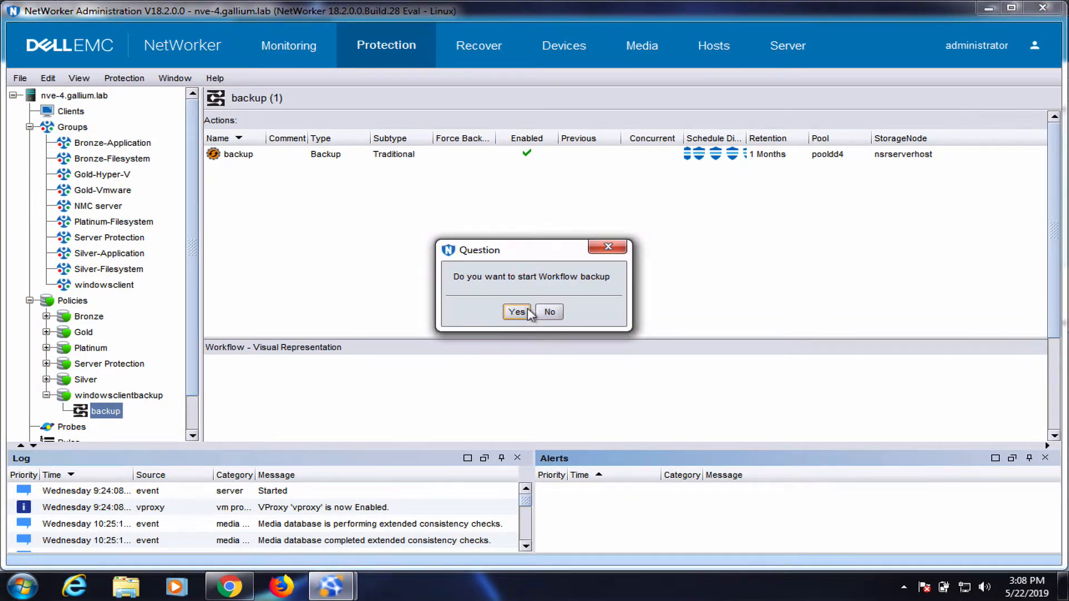
left_click(516, 312)
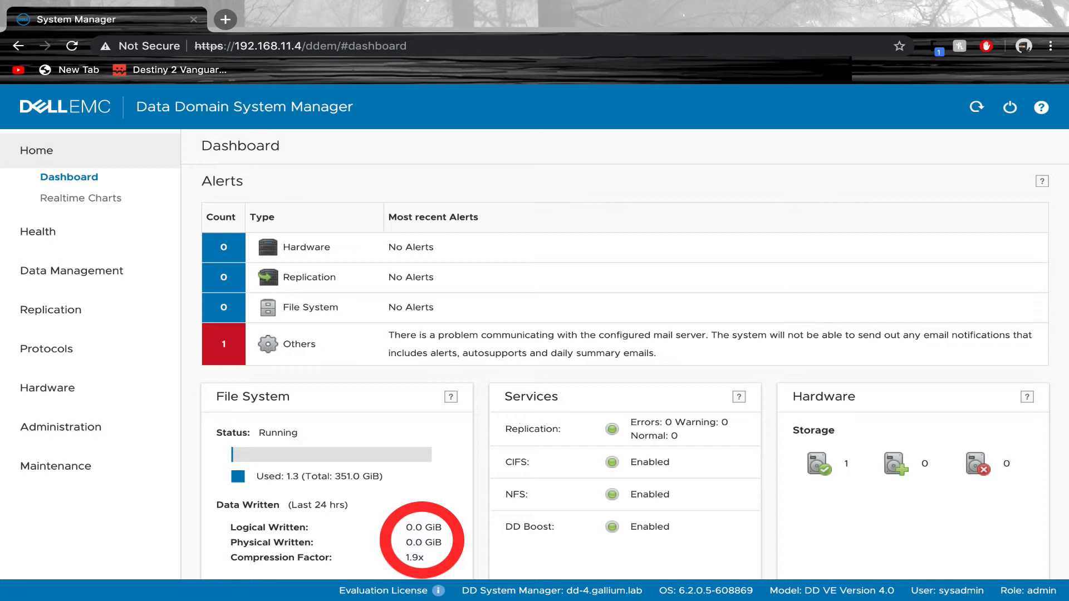
Refresh the Data Domain dashboard showing 1.3 of 351.0 GiB used and 1.9x compression
left_click(72, 271)
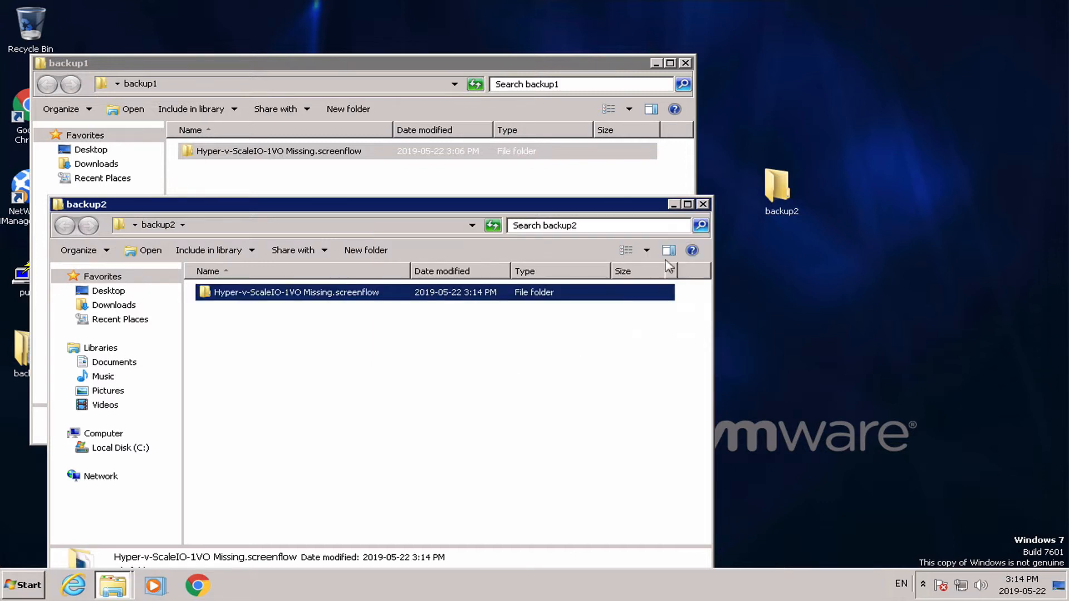
Review the four items in backup2's screenflow folder, then close the window
double_click(279, 151)
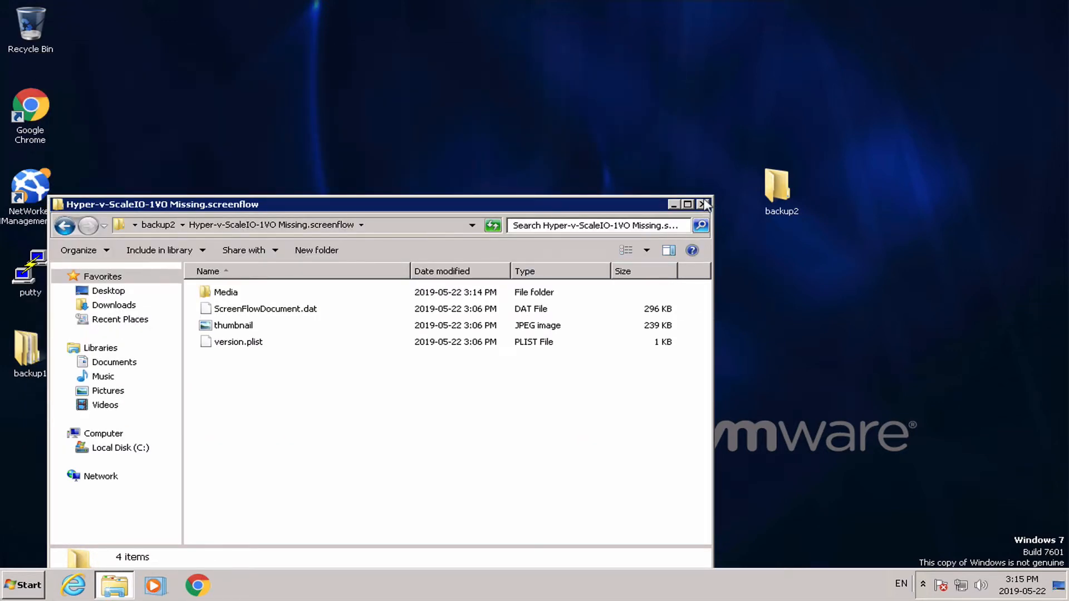
left_click(702, 204)
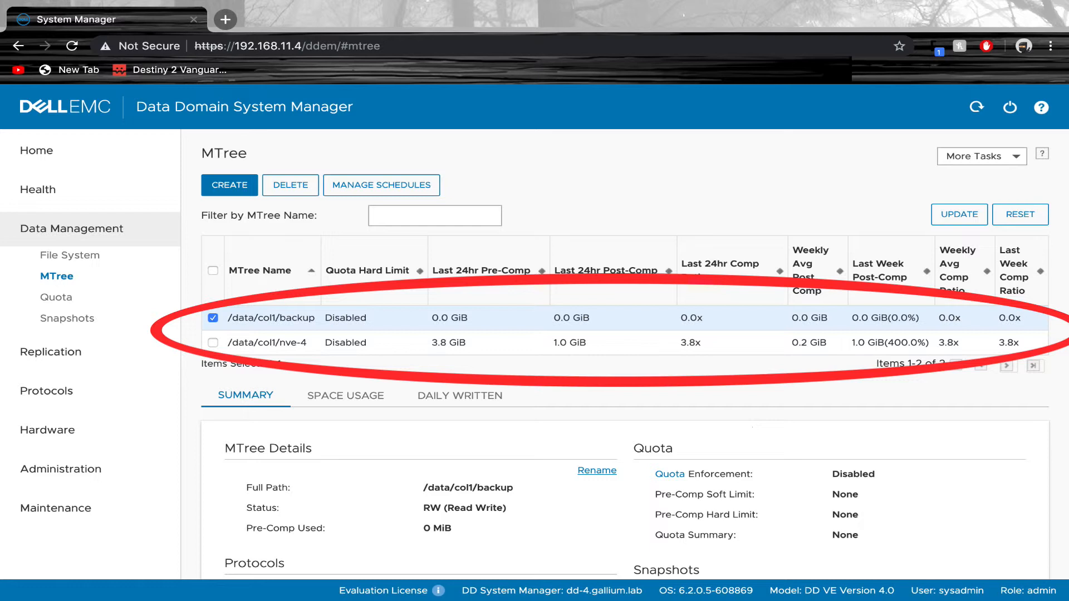
Show the MTree list to compare nve-4's 3.8 GiB pre-comp, 1.0 GiB post-comp, 3.8x ratio
left_click(70, 255)
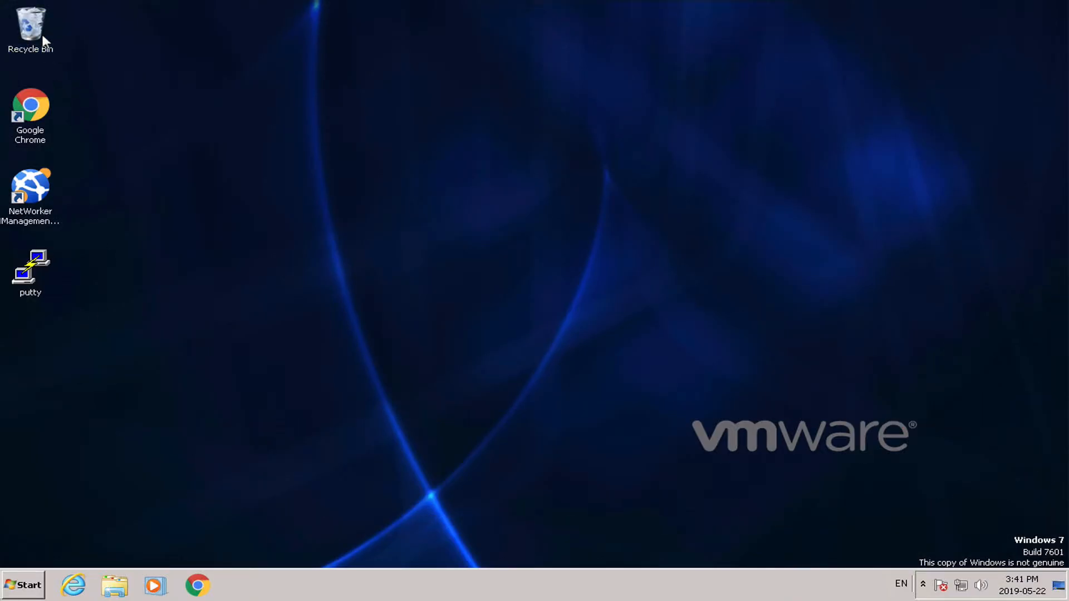
Empty the Recycle Bin from its desktop icon's context menu
right_click(30, 24)
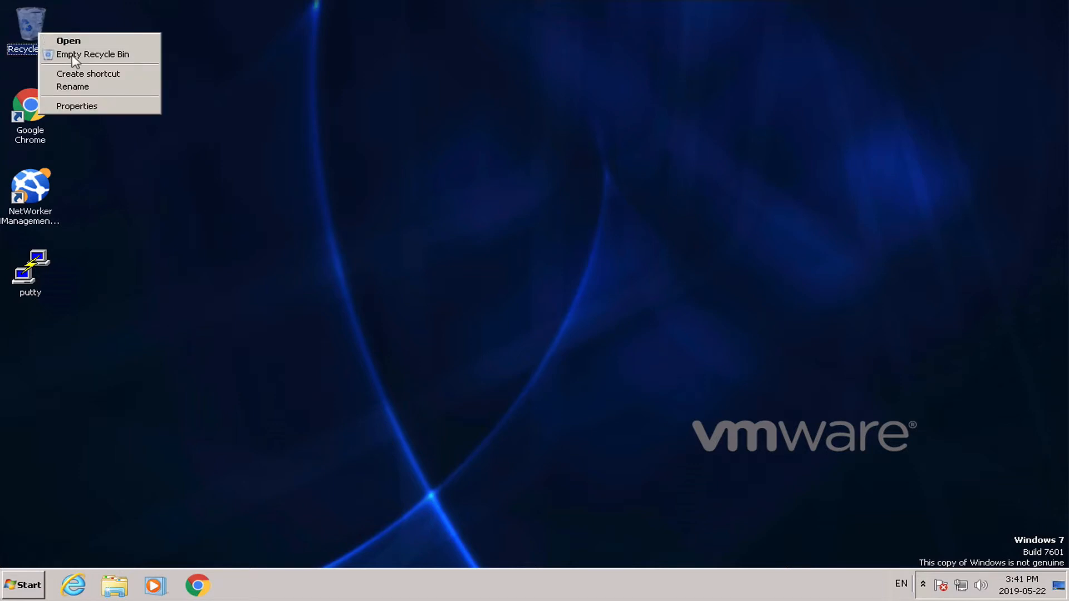
left_click(605, 310)
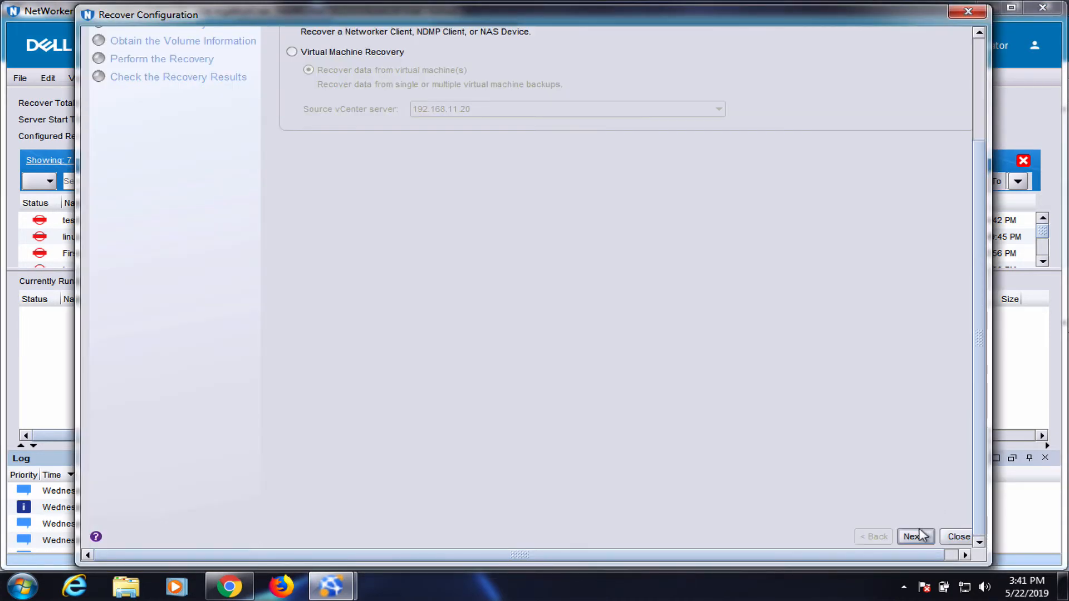
Recover client 192.168.12.144's C: drive to its original path, then close the results window
left_click(914, 536)
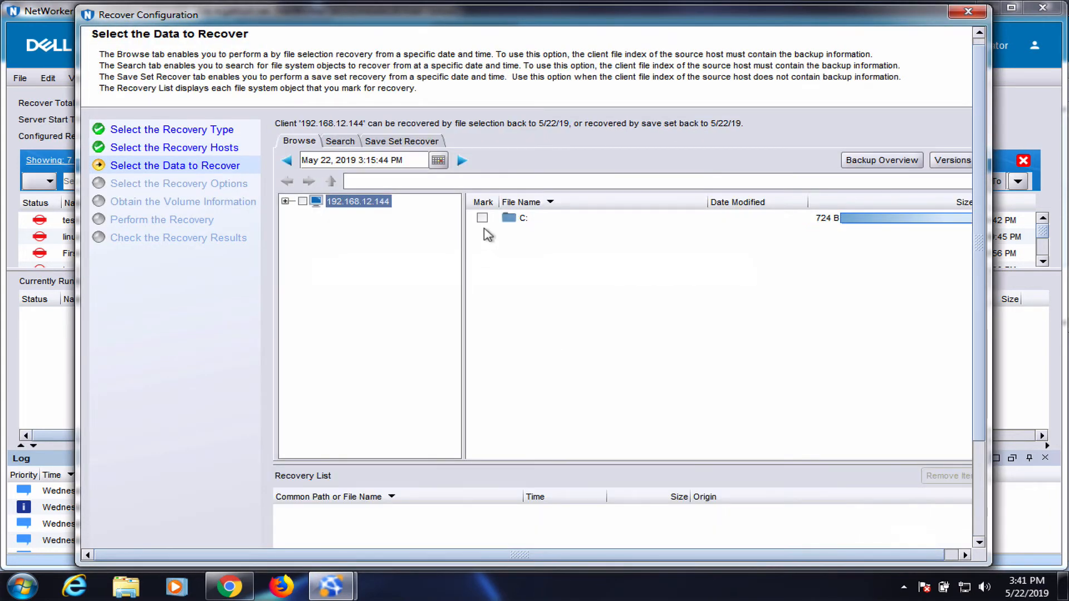
left_click(285, 201)
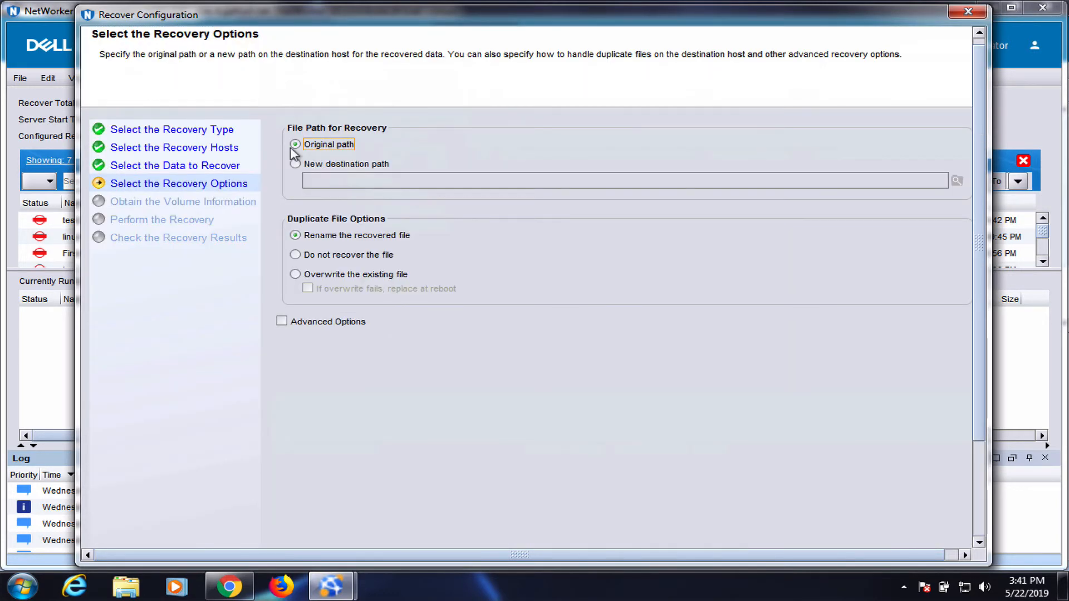
left_click(295, 254)
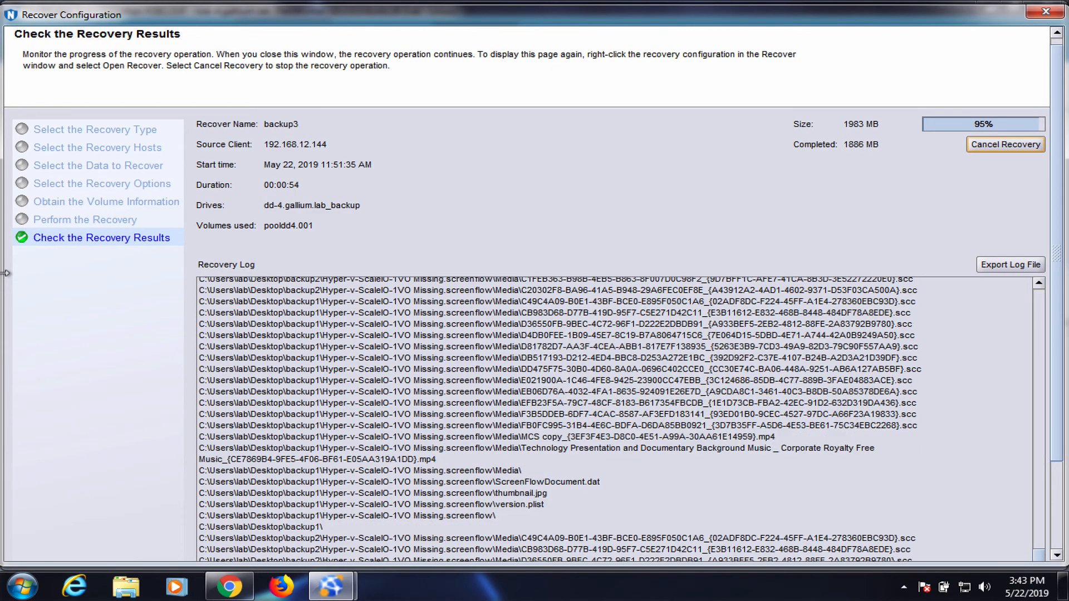
left_click(1058, 15)
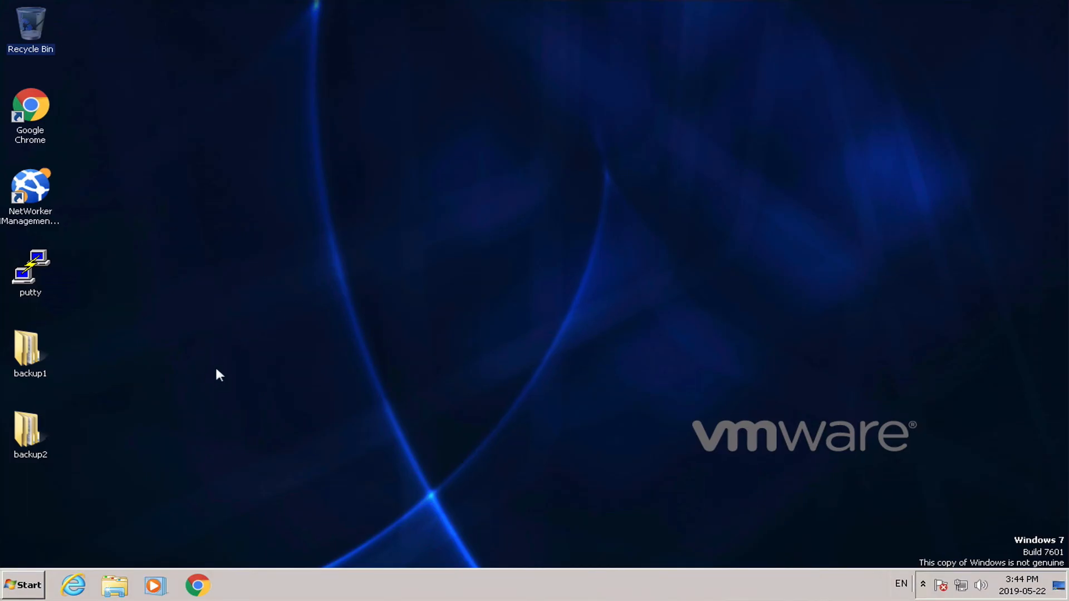
mouse_move(51, 348)
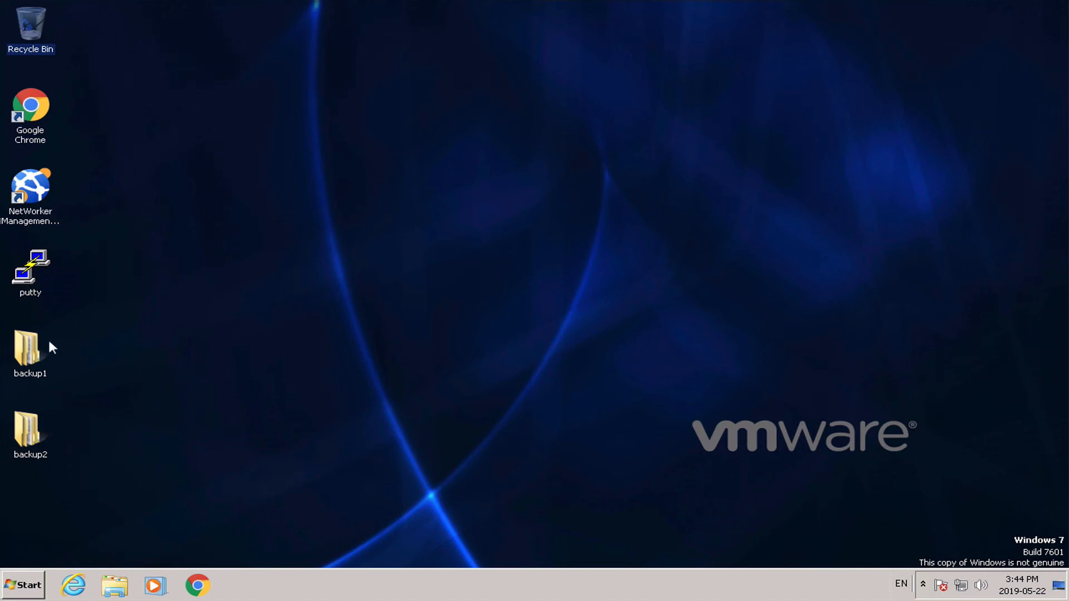